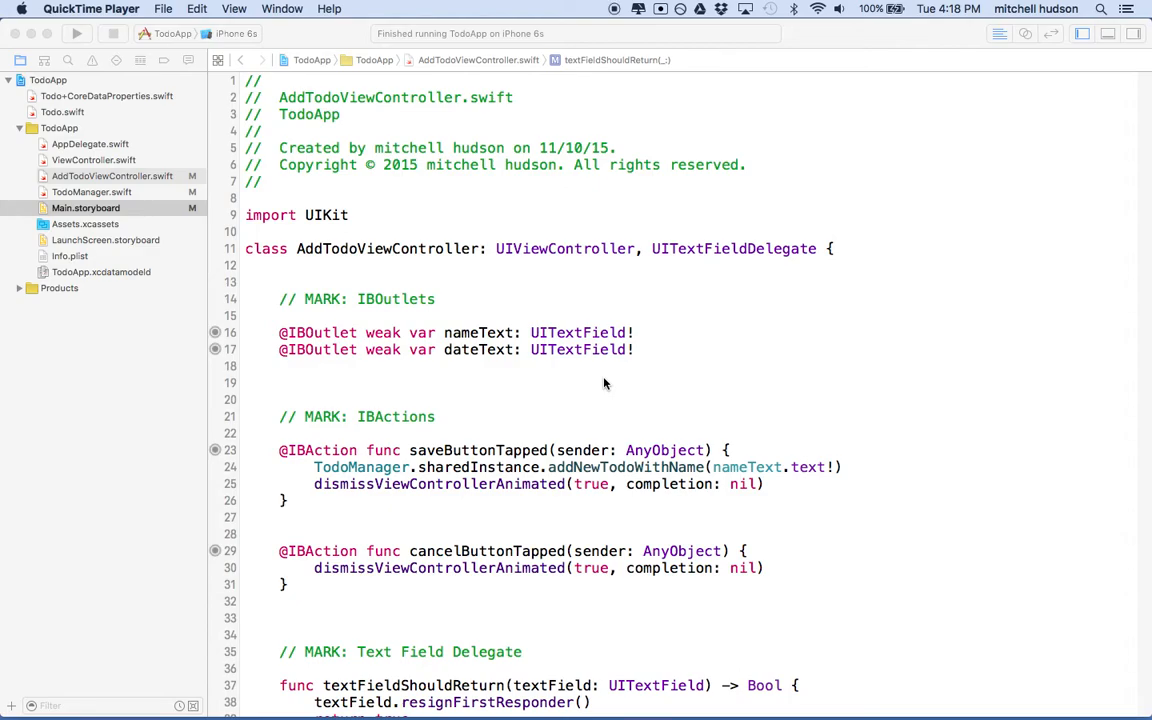
Run TodoApp in the Simulator, add a new todo and begin editing its Date field
scroll("down", 3)
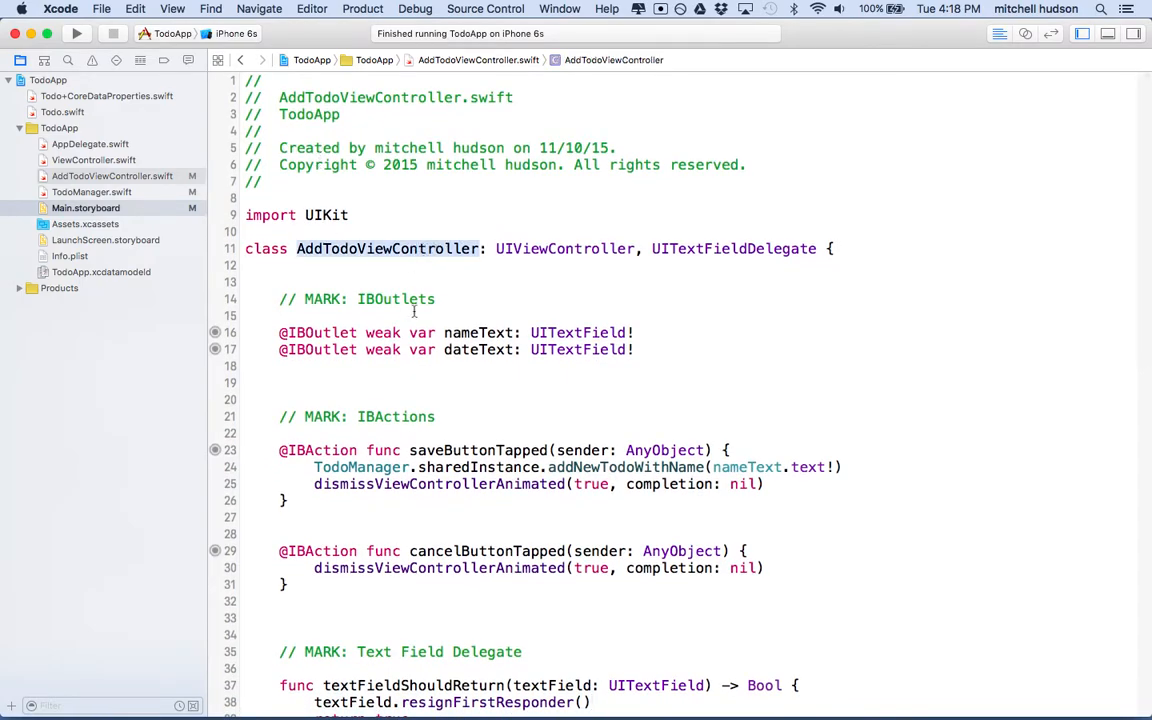
scroll("down", 3)
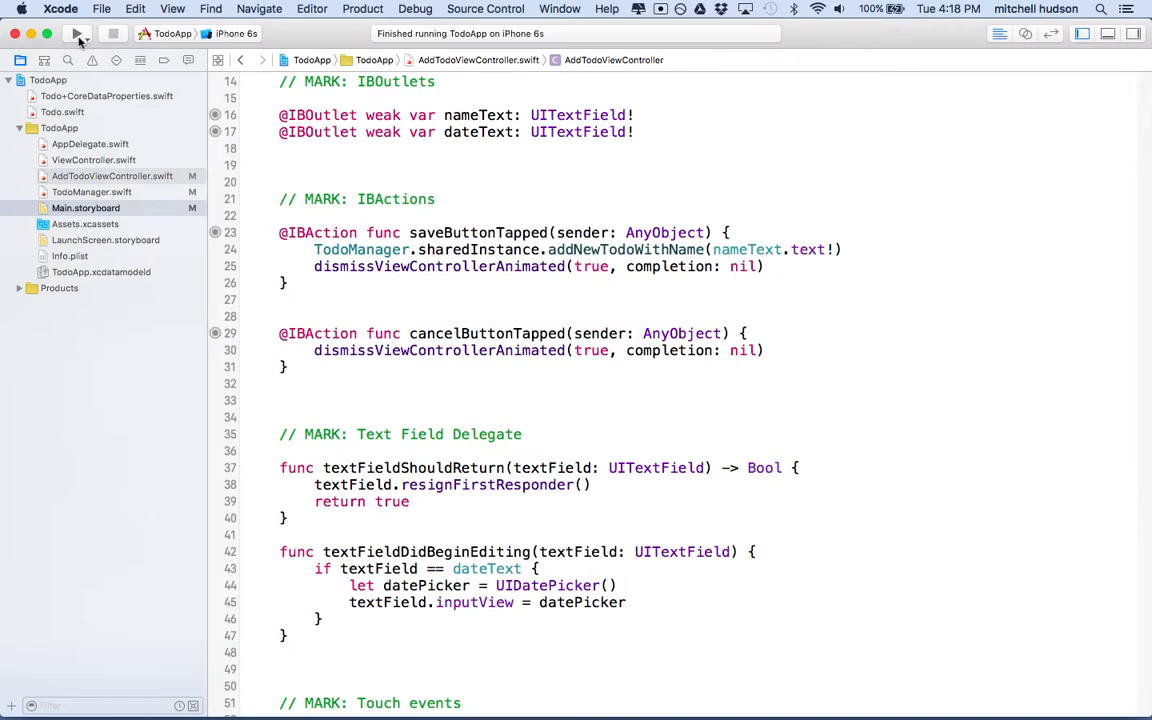
left_click(76, 32)
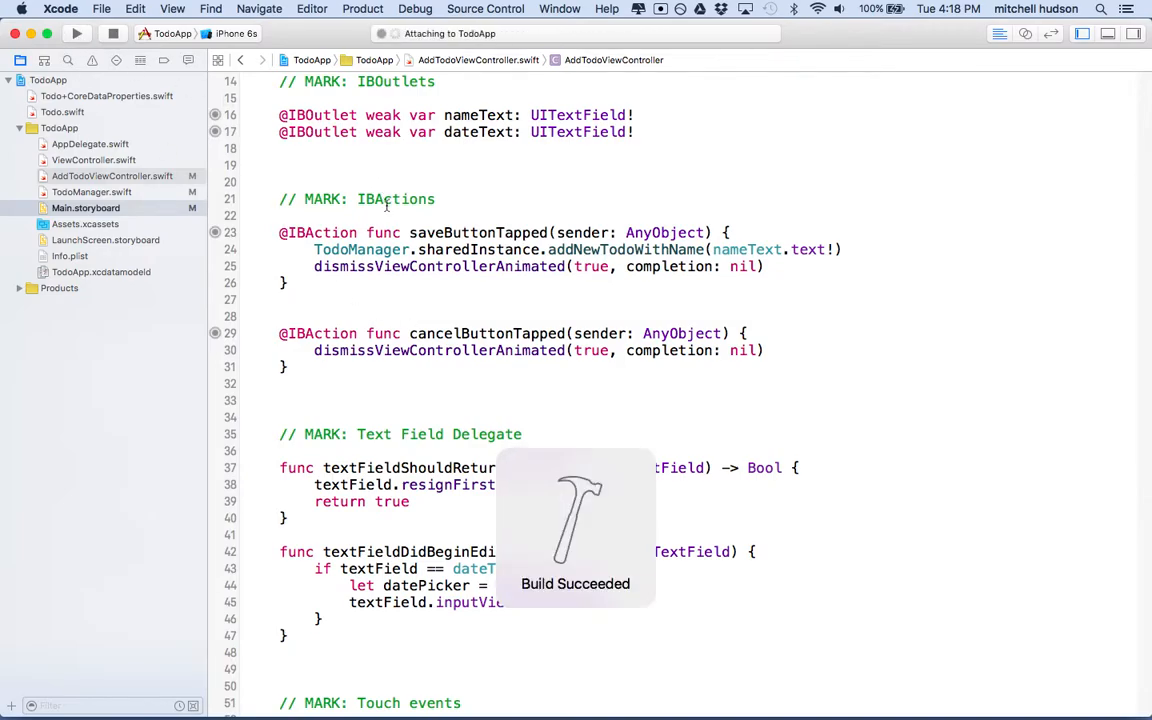
left_click(76, 32)
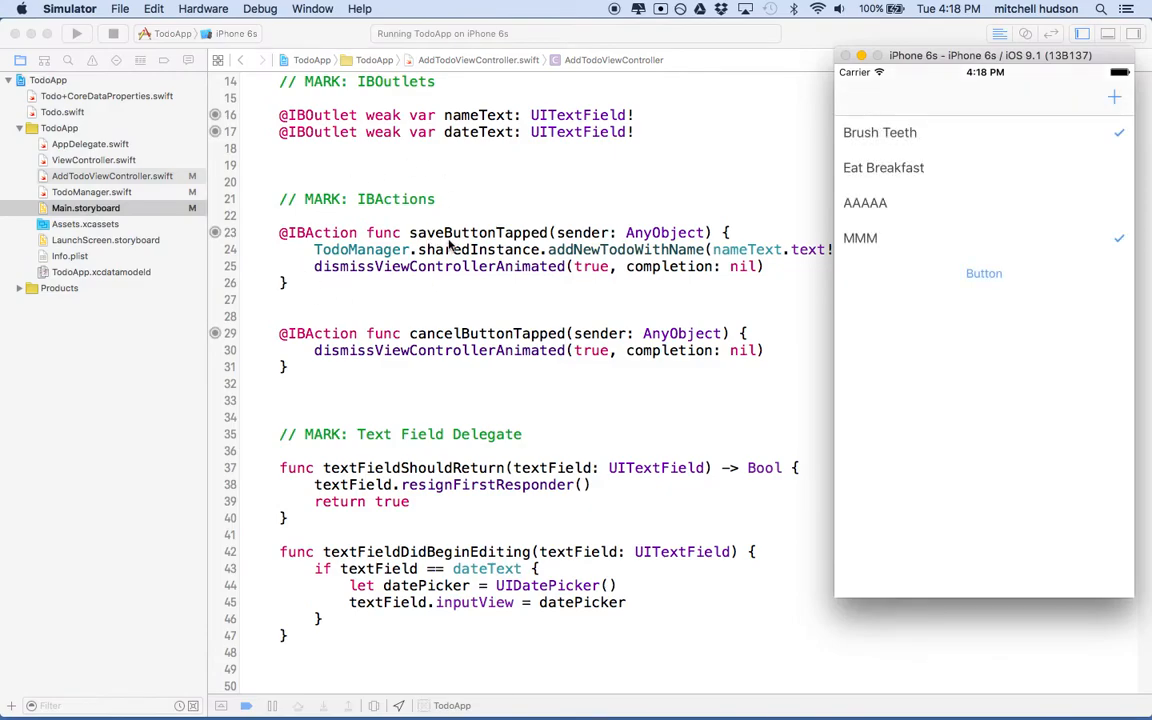
left_click(1114, 96)
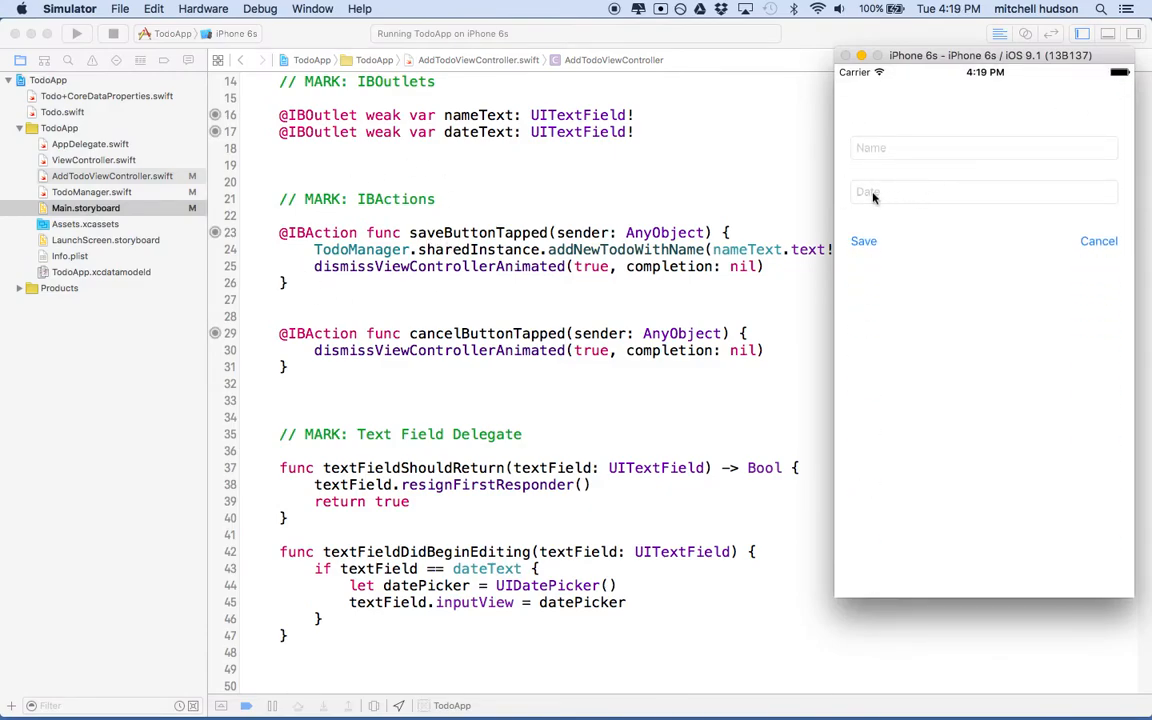
left_click(984, 192)
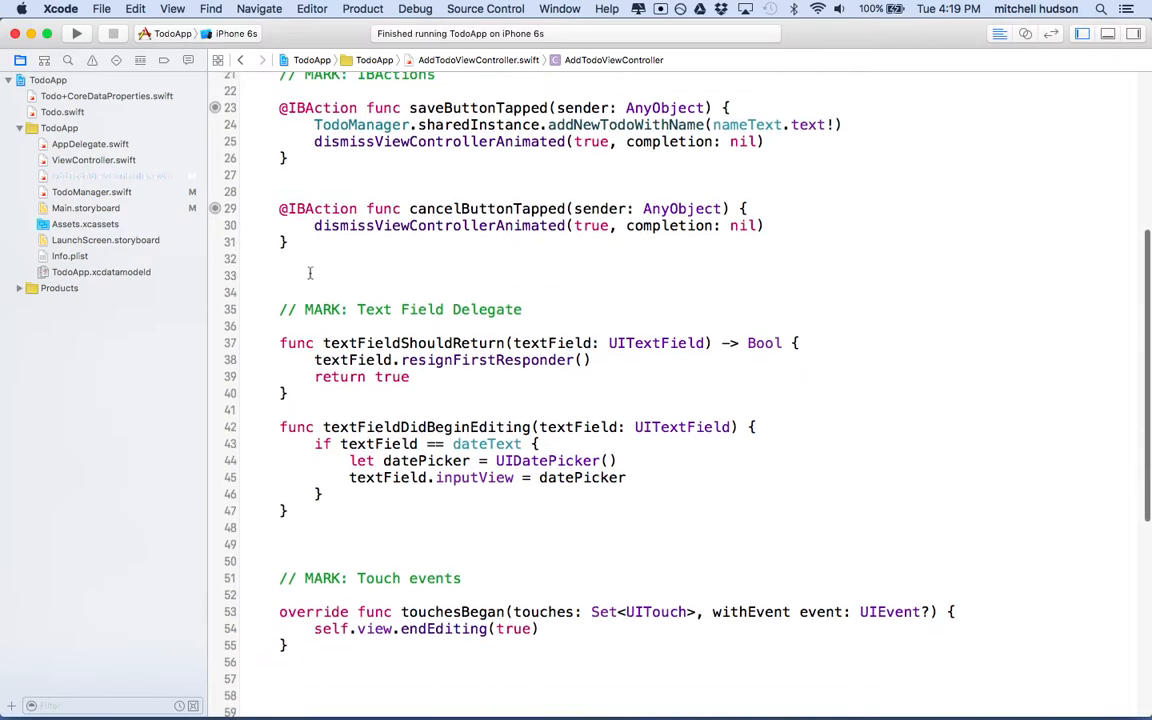
Scroll to textFieldDidBeginEditing and add an empty line after textField.inputView = datePicker
scroll("down", 3)
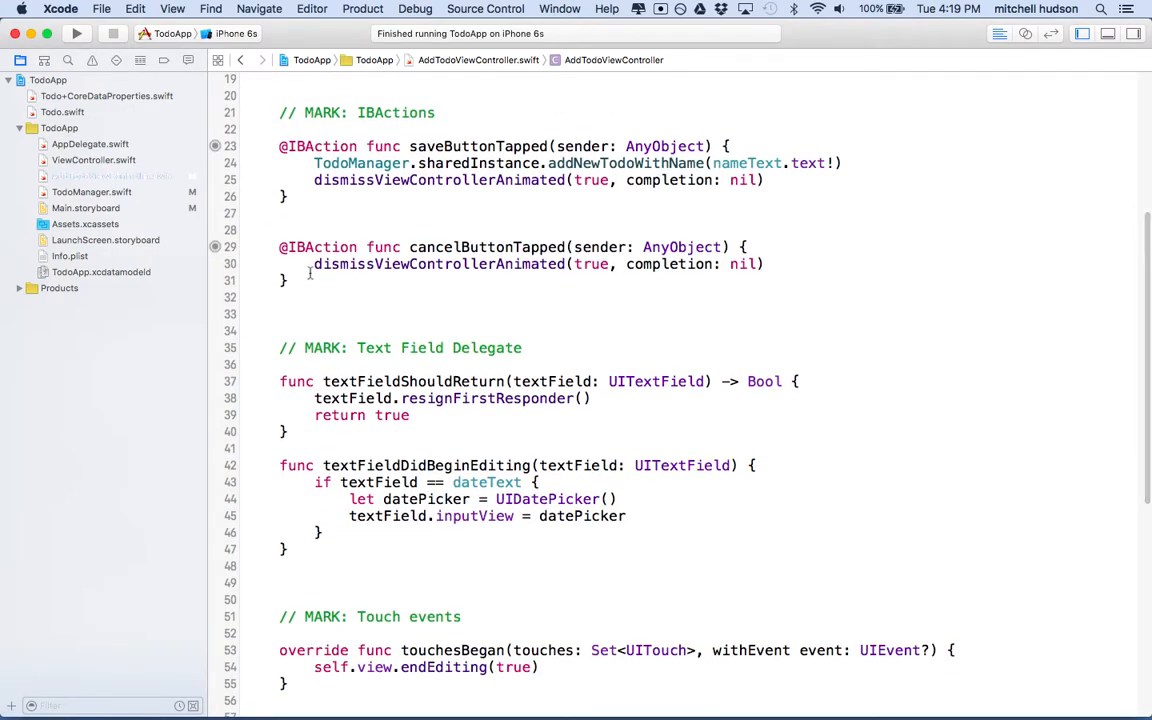
scroll("down", 3)
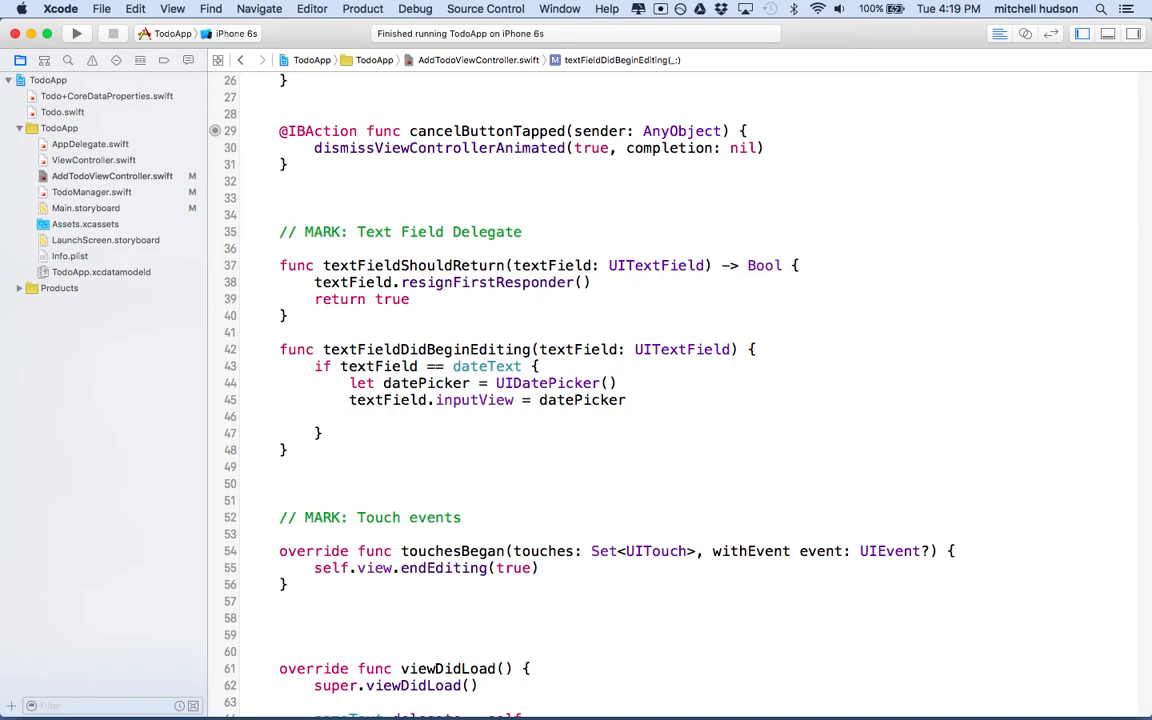
Begin a datePicker.addTarget call with self as target, action placeholder selected
type("dateText")
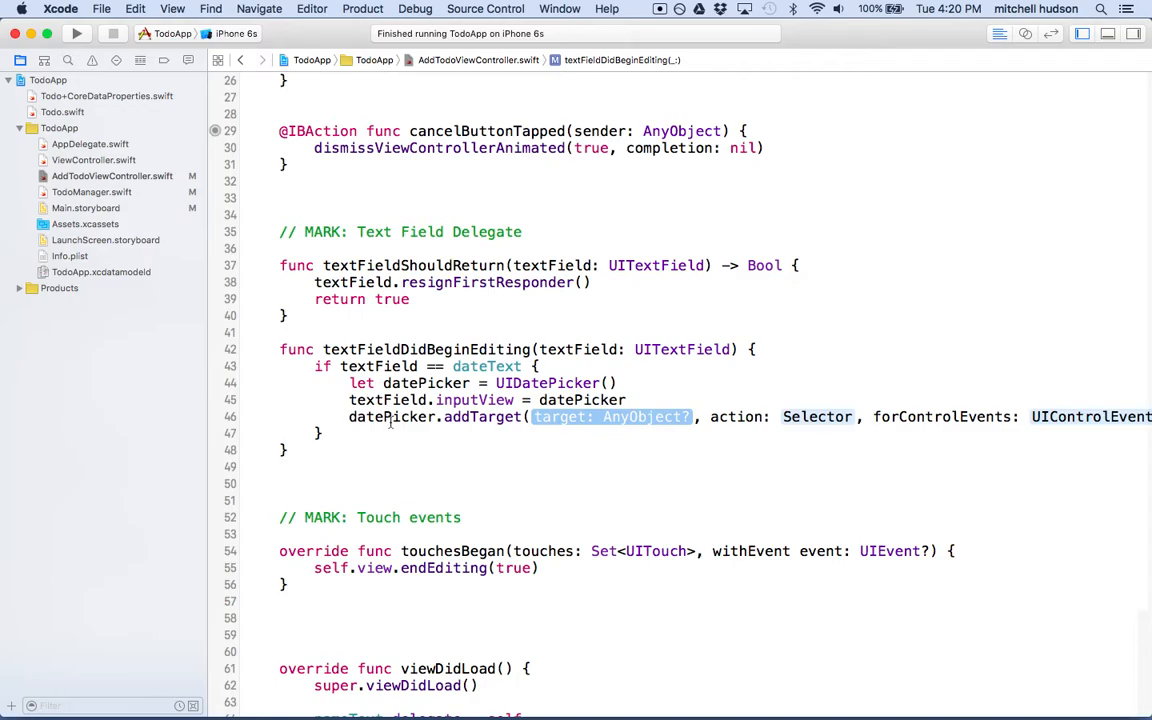
mouse_move(560, 438)
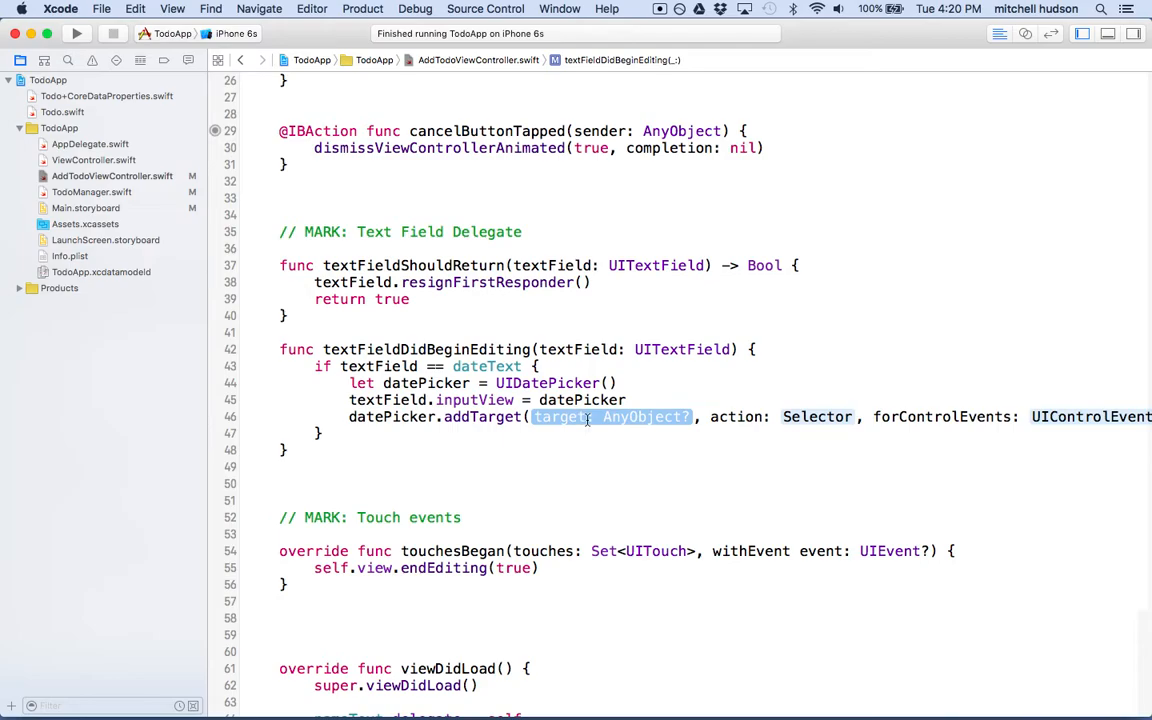
type("self")
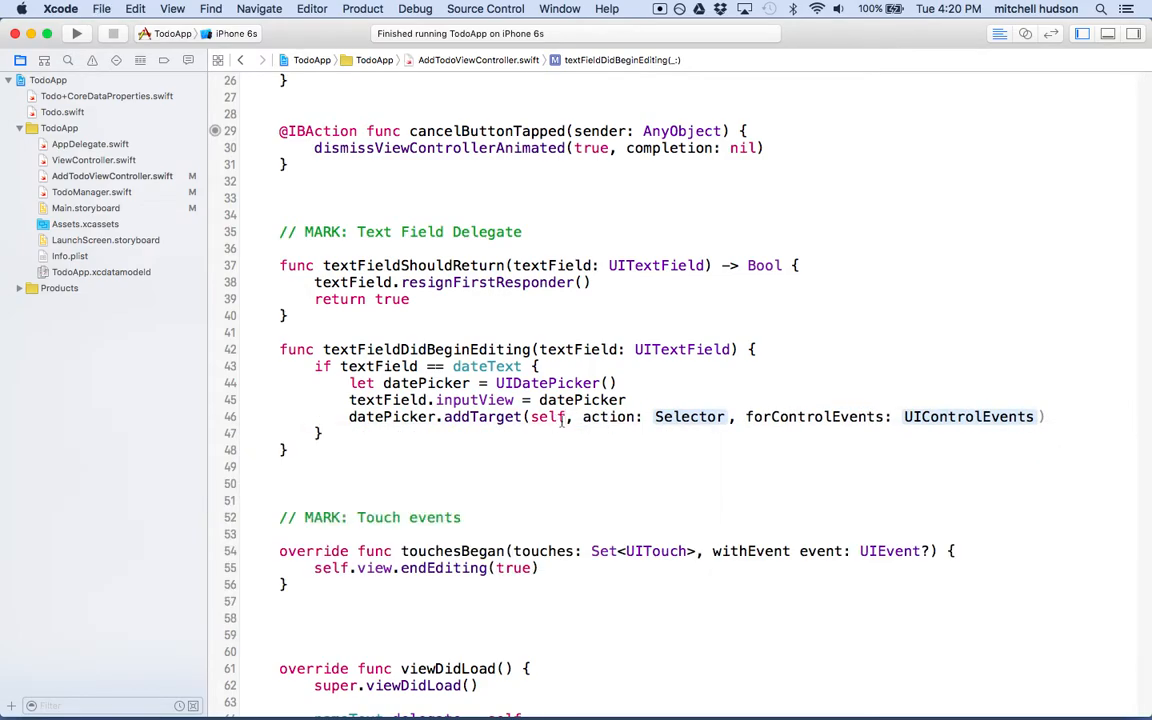
double_click(688, 416)
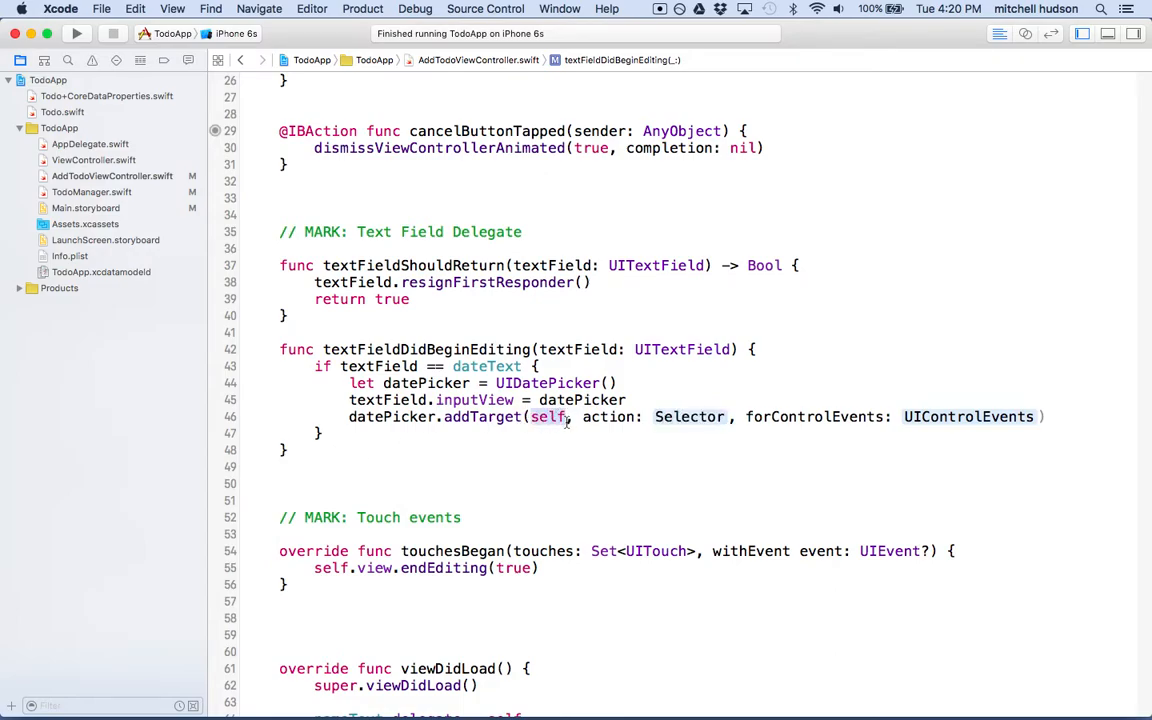
Complete addTarget with action "datePickerChanged:" for .ValueChanged control events
type("\"\"")
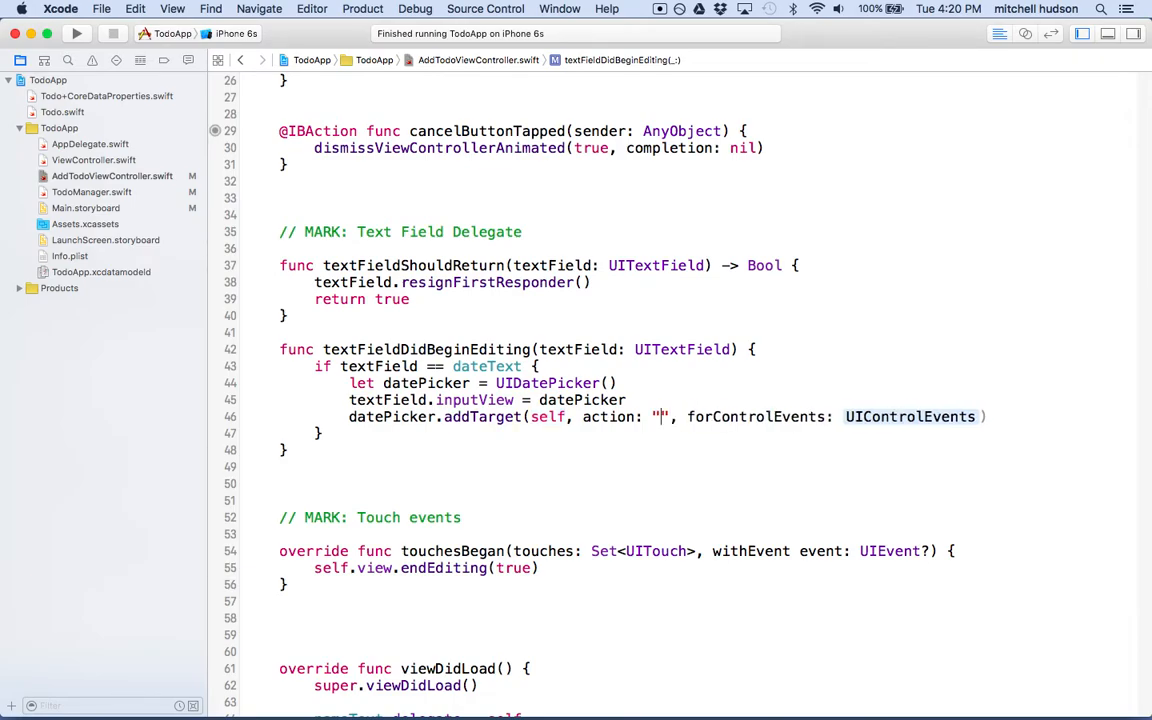
type("datePickerChange")
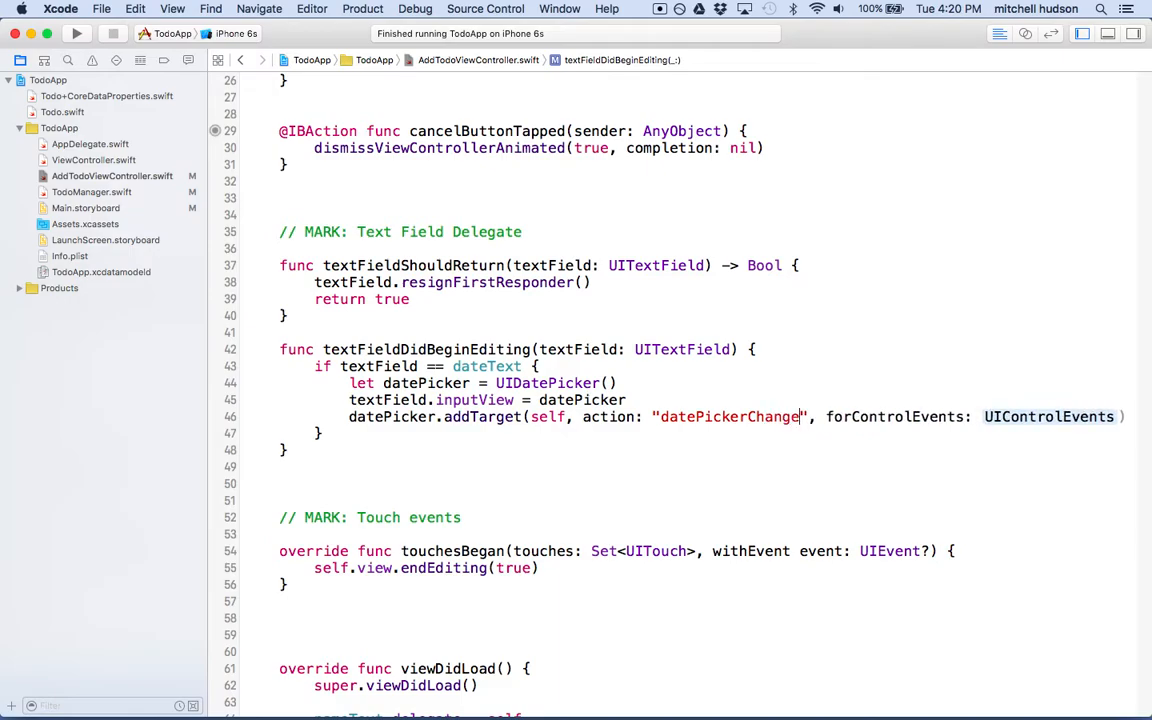
type(":")
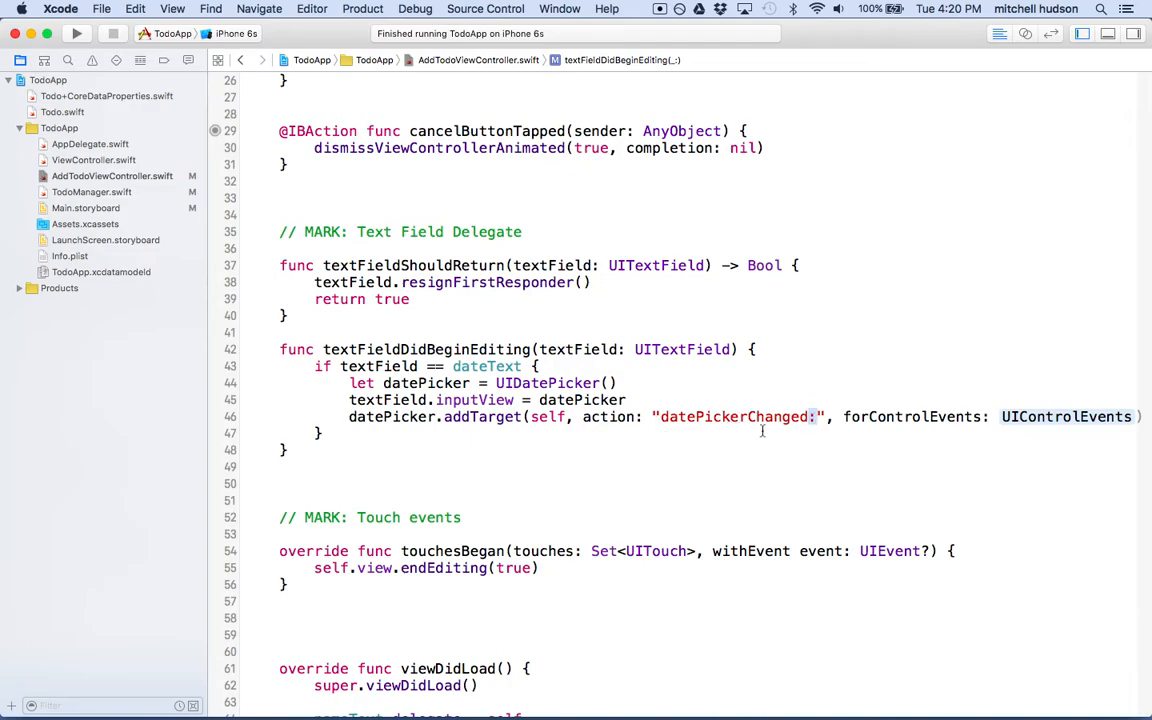
double_click(736, 418)
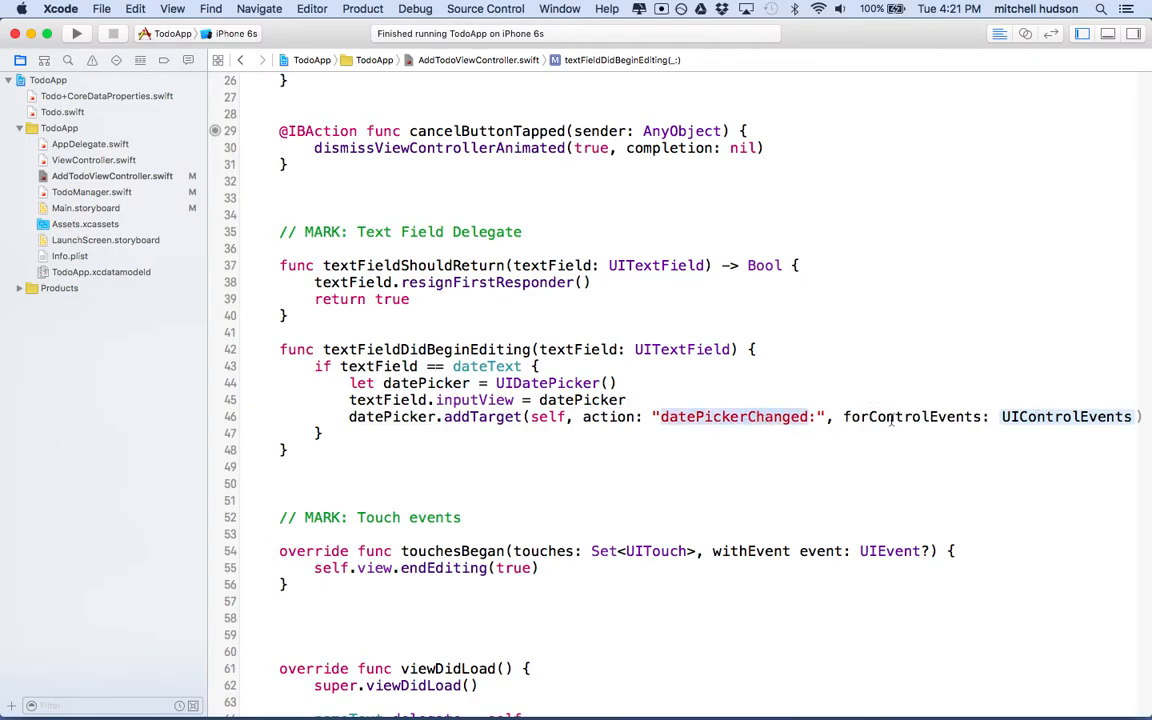
mouse_move(1056, 420)
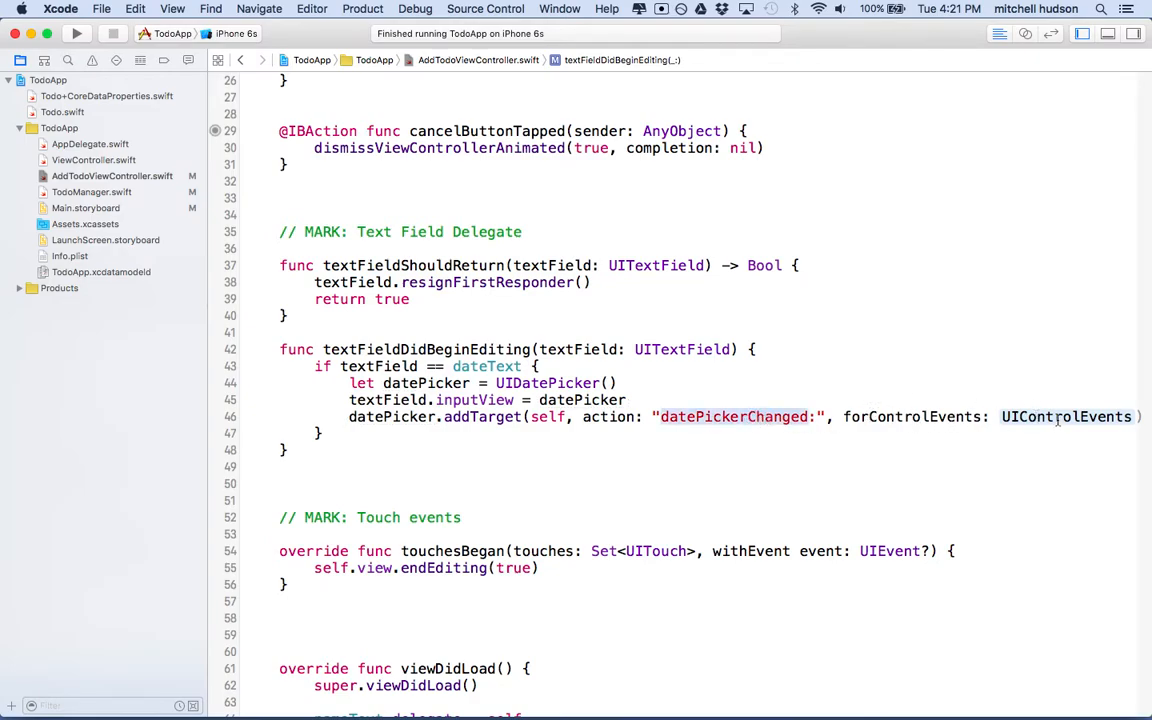
double_click(1066, 416)
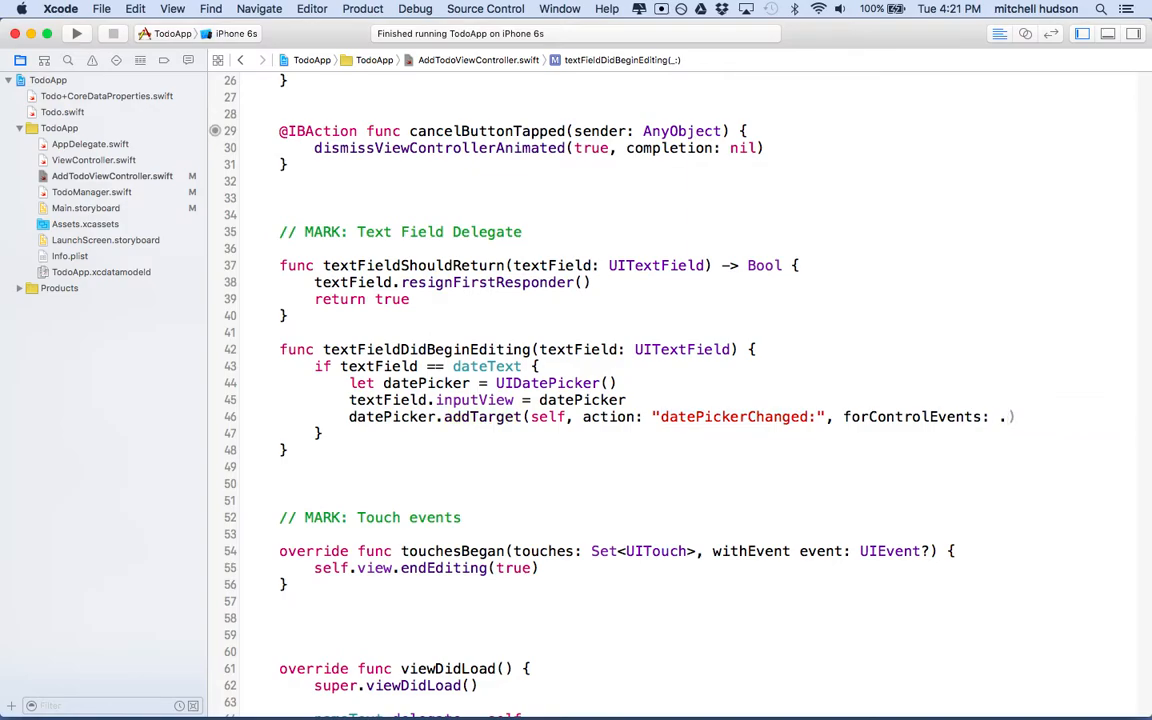
type(".")
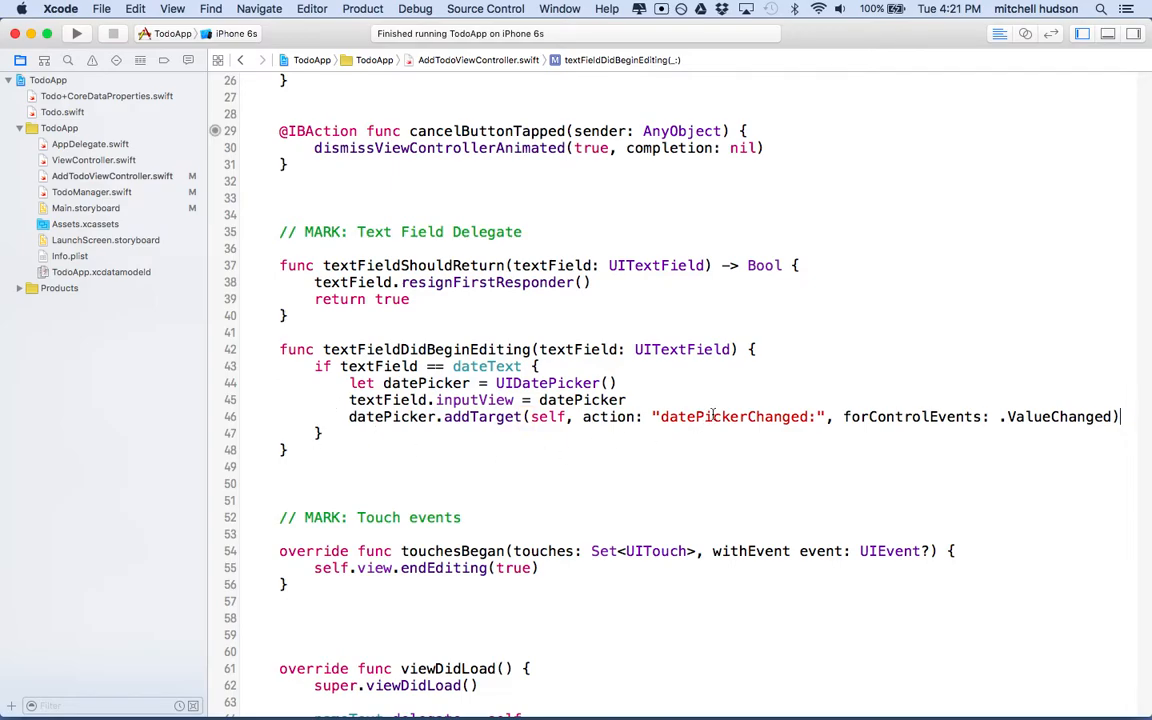
double_click(738, 416)
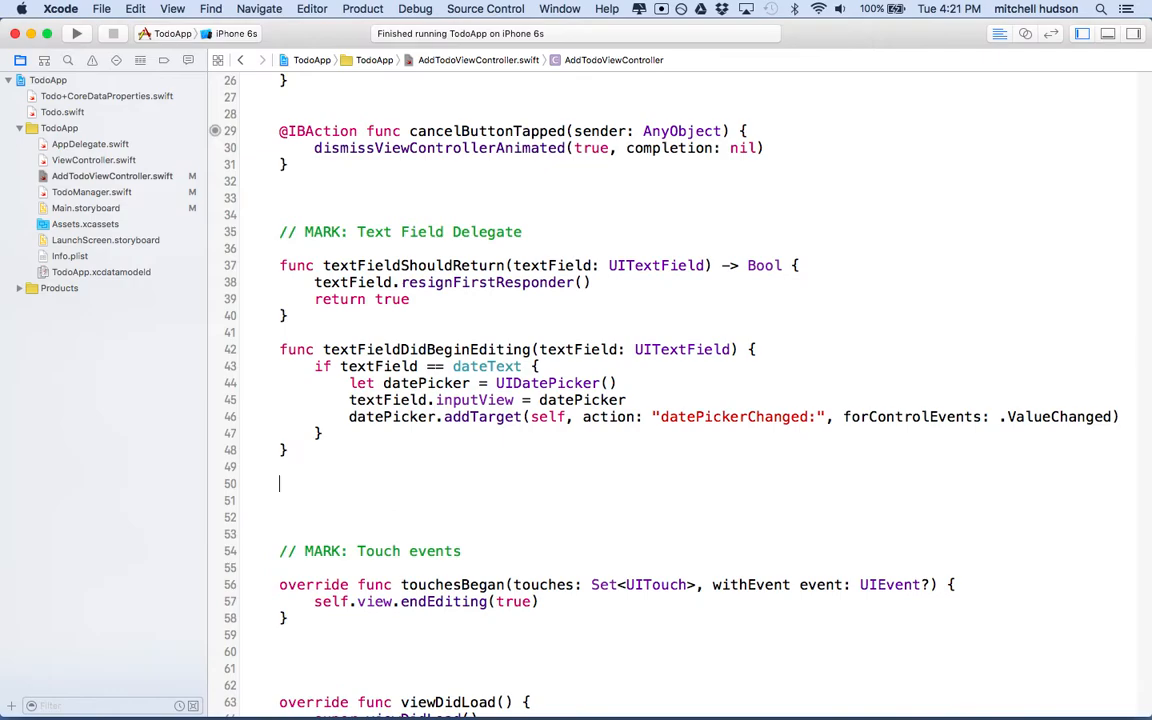
Declare func datePickerChanged(sender: UIDatePicker) and enter its body
type("func")
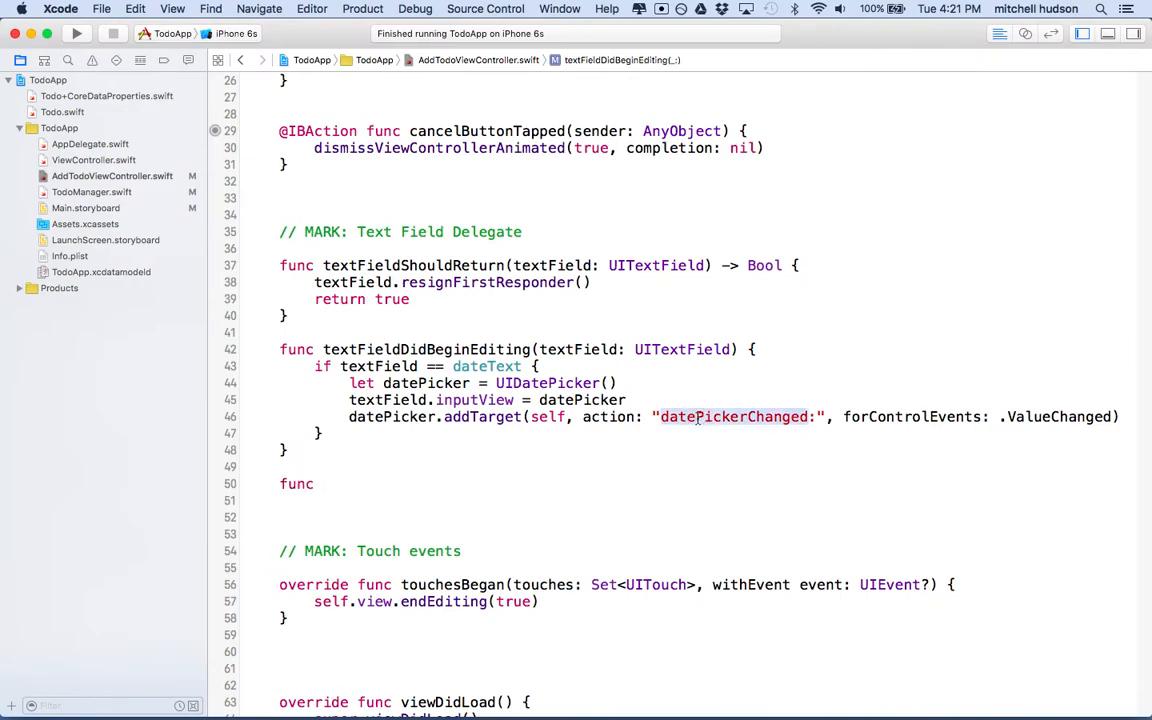
type("datePickerChanged")
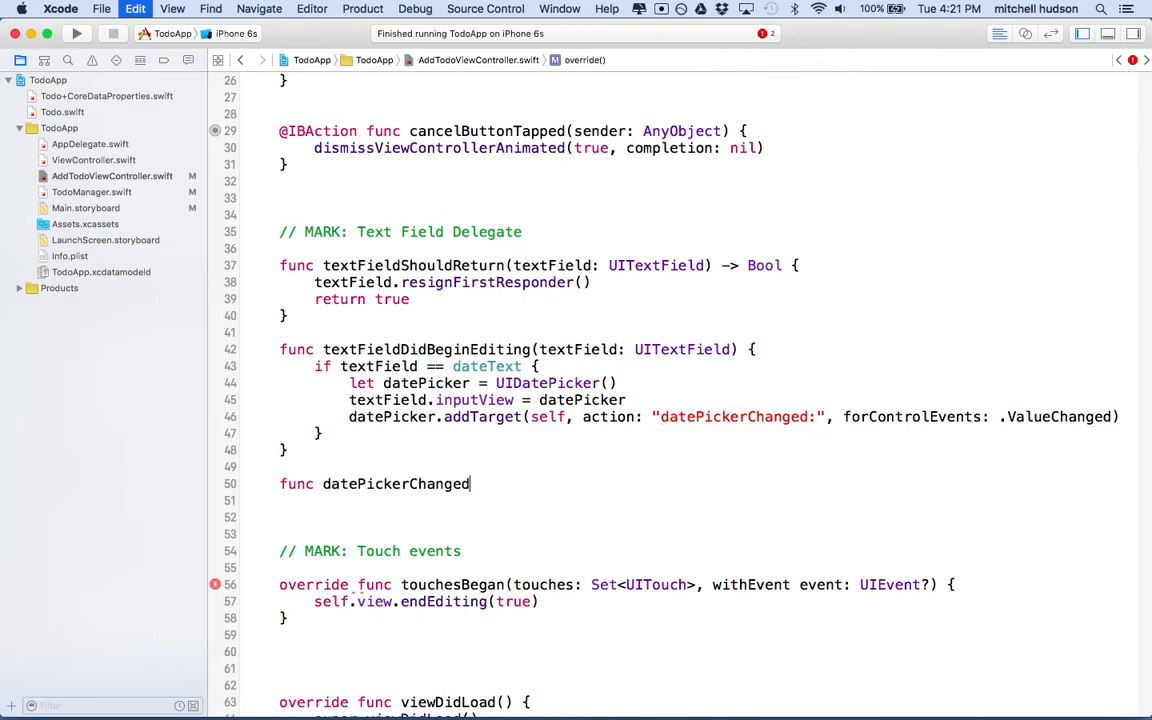
type("() {")
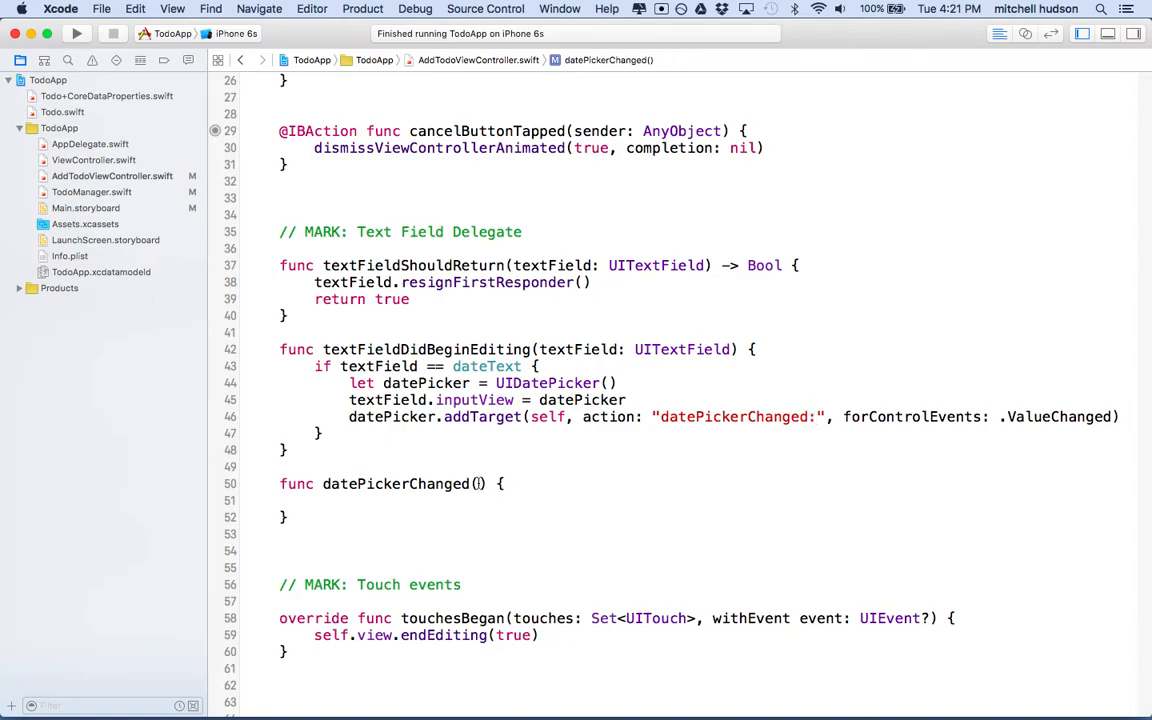
type("sener")
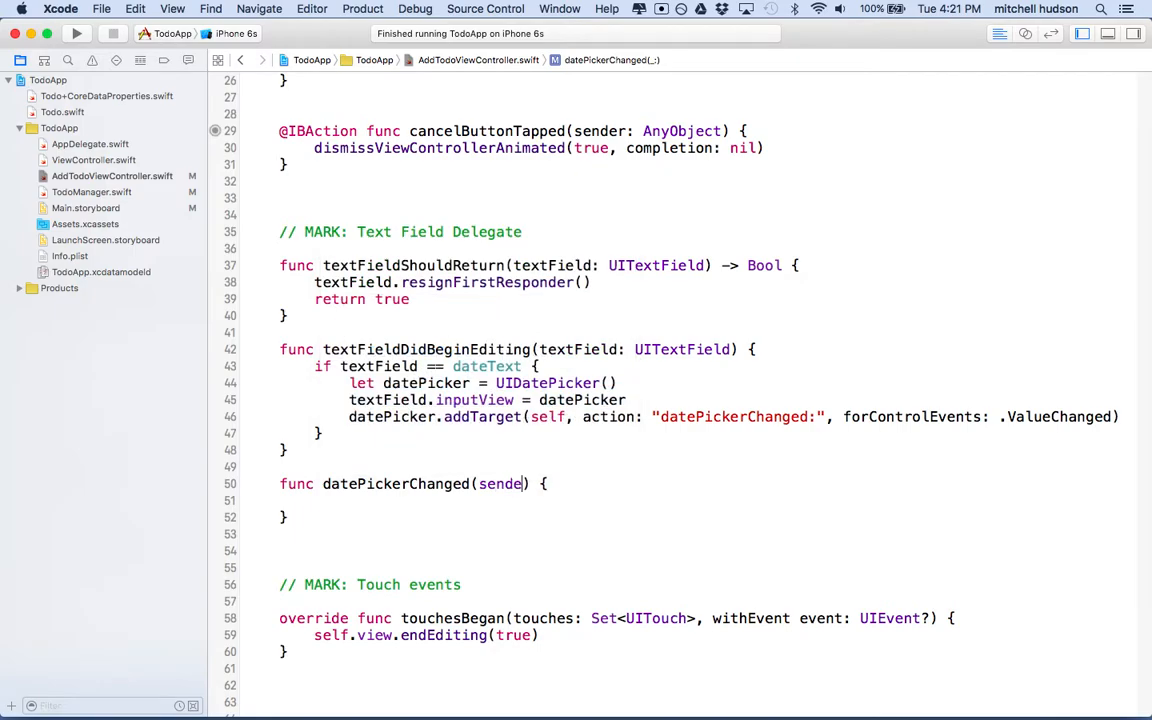
type(":")
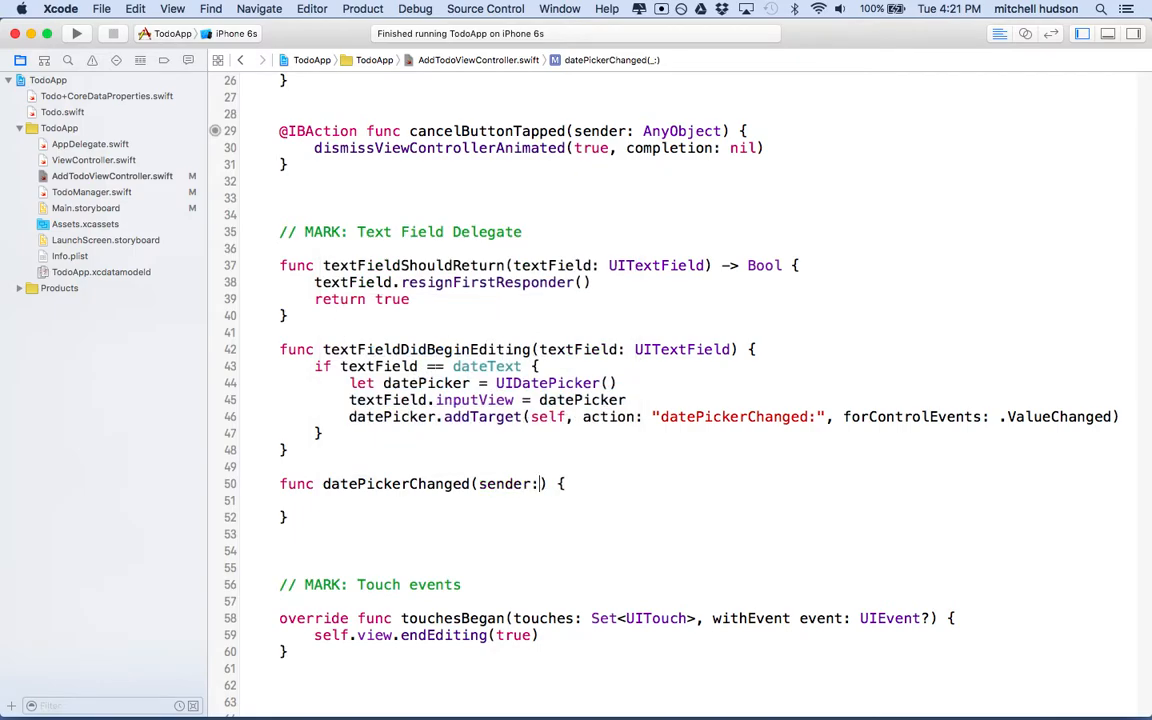
type("UIDatePicker")
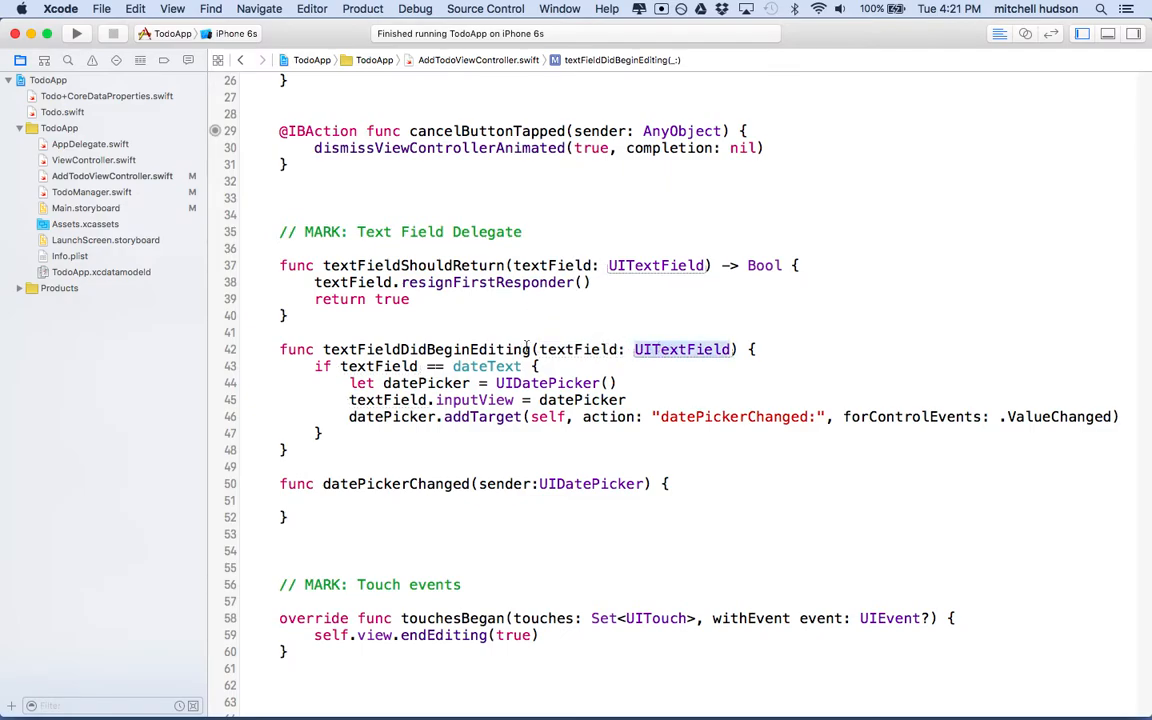
double_click(504, 482)
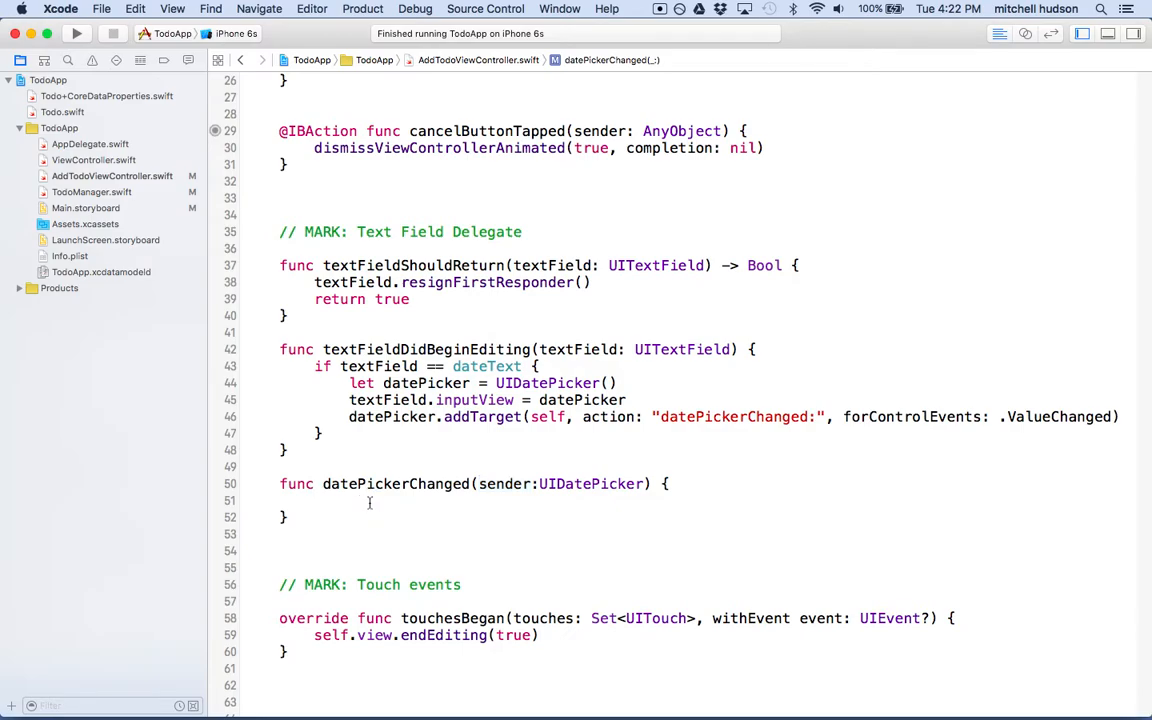
left_click(314, 500)
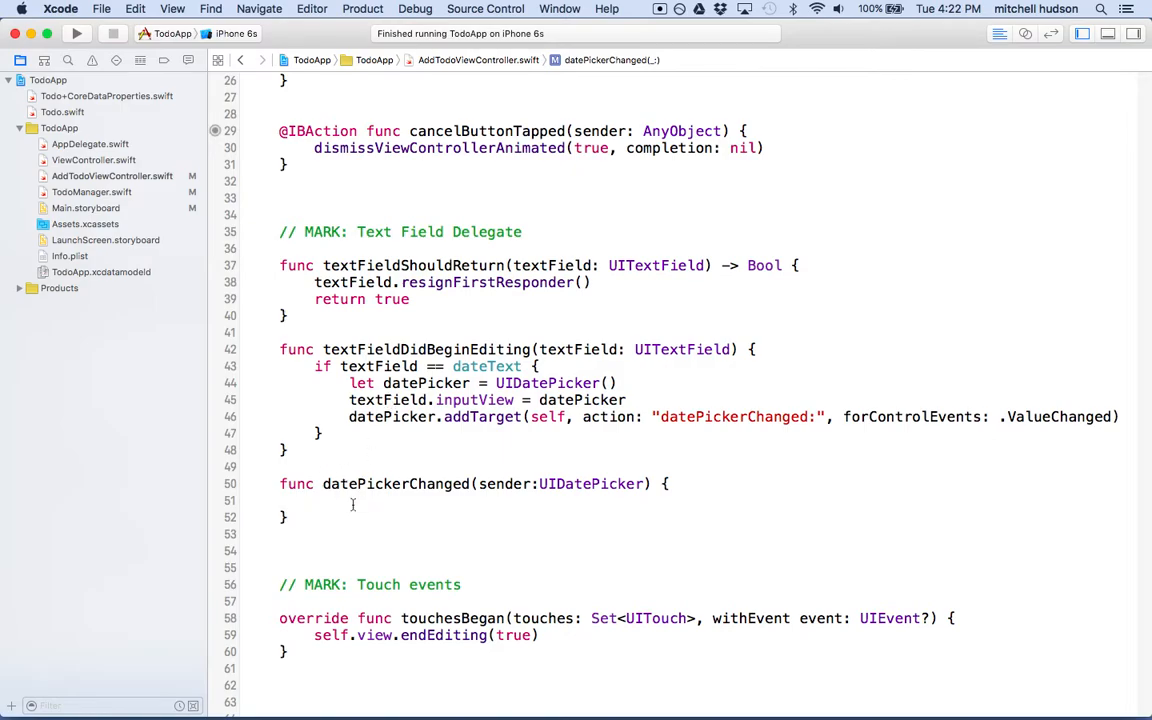
mouse_move(352, 476)
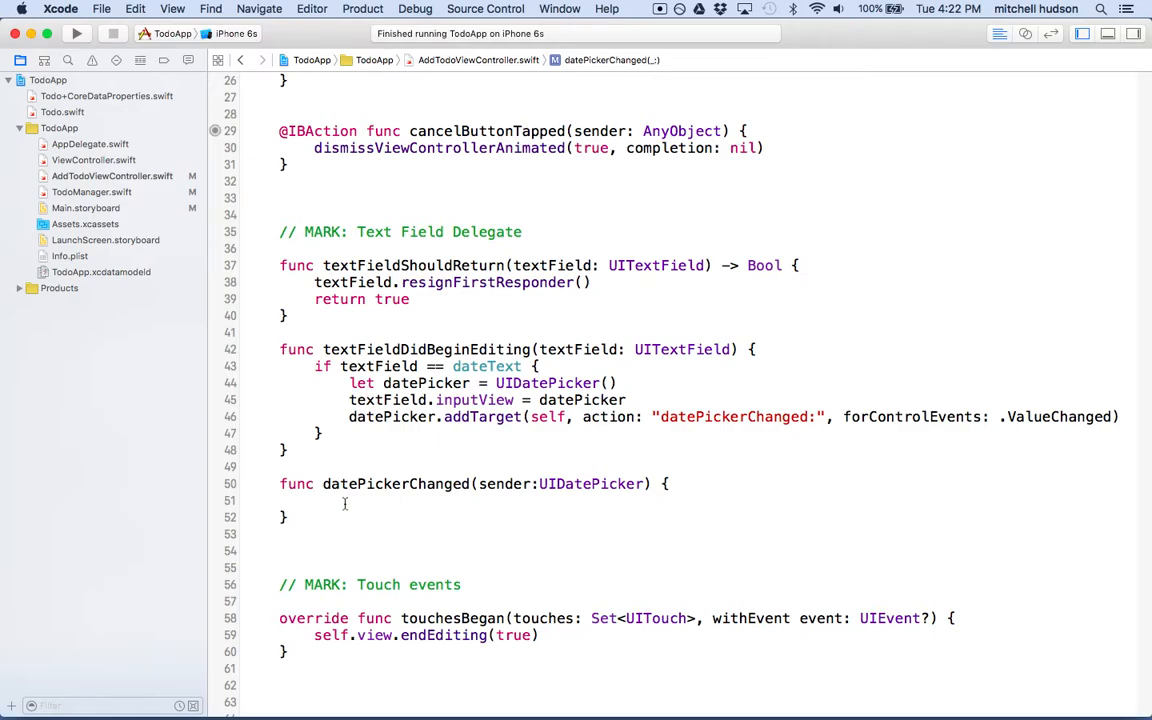
Create let formatter = NSDateFormatter() with dateStyle .FullStyle
type("let formatter = NSDateFormatter(")
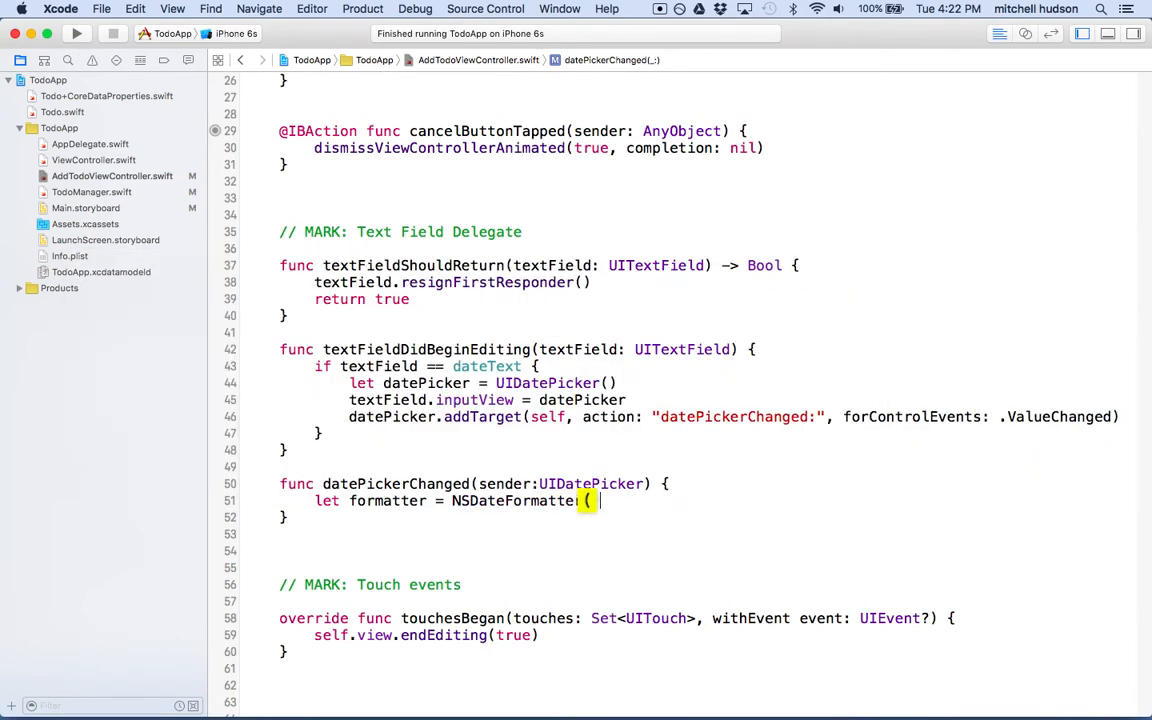
key("return")
type("formatter.dateStyle = .FullStyle")
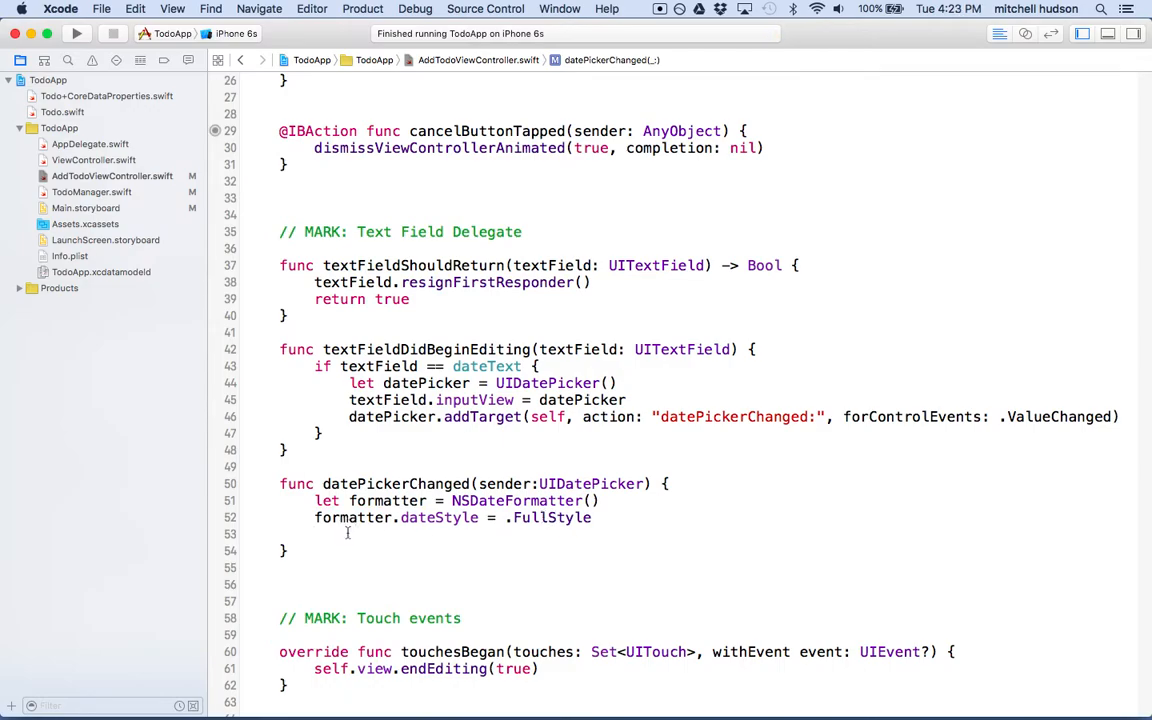
Set dateText.text = formatter.stringFromDate(sender.date) inside datePickerChanged
left_click(316, 532)
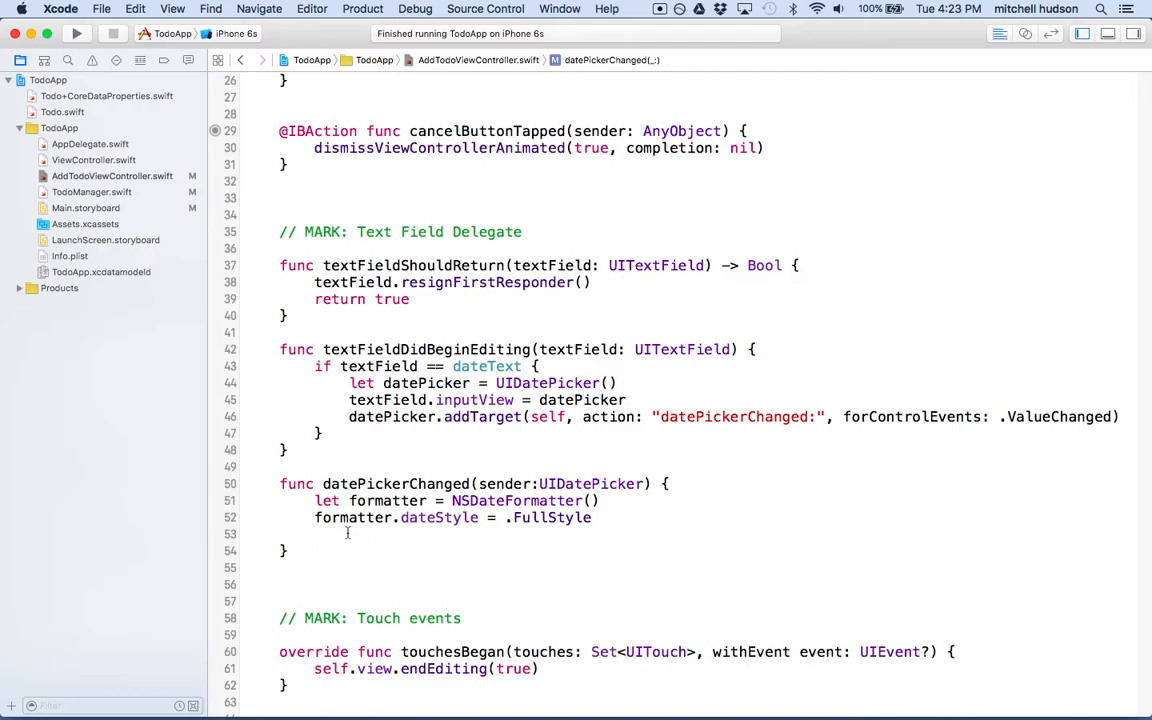
type("dateText")
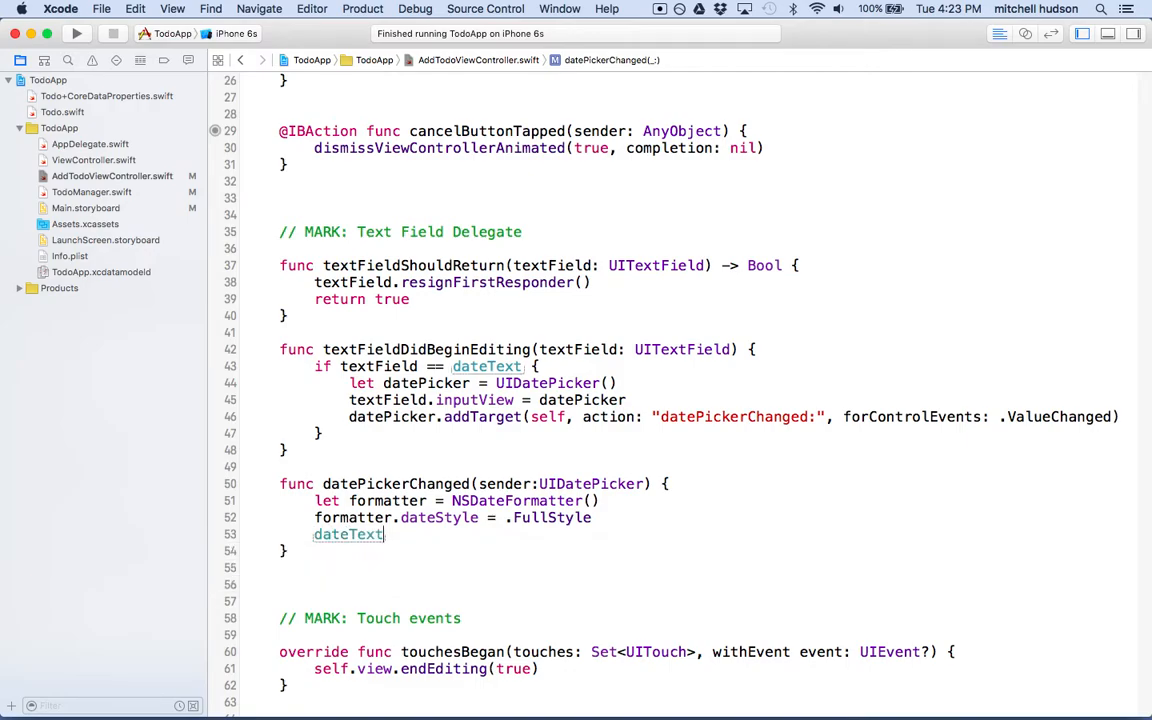
type(".text =")
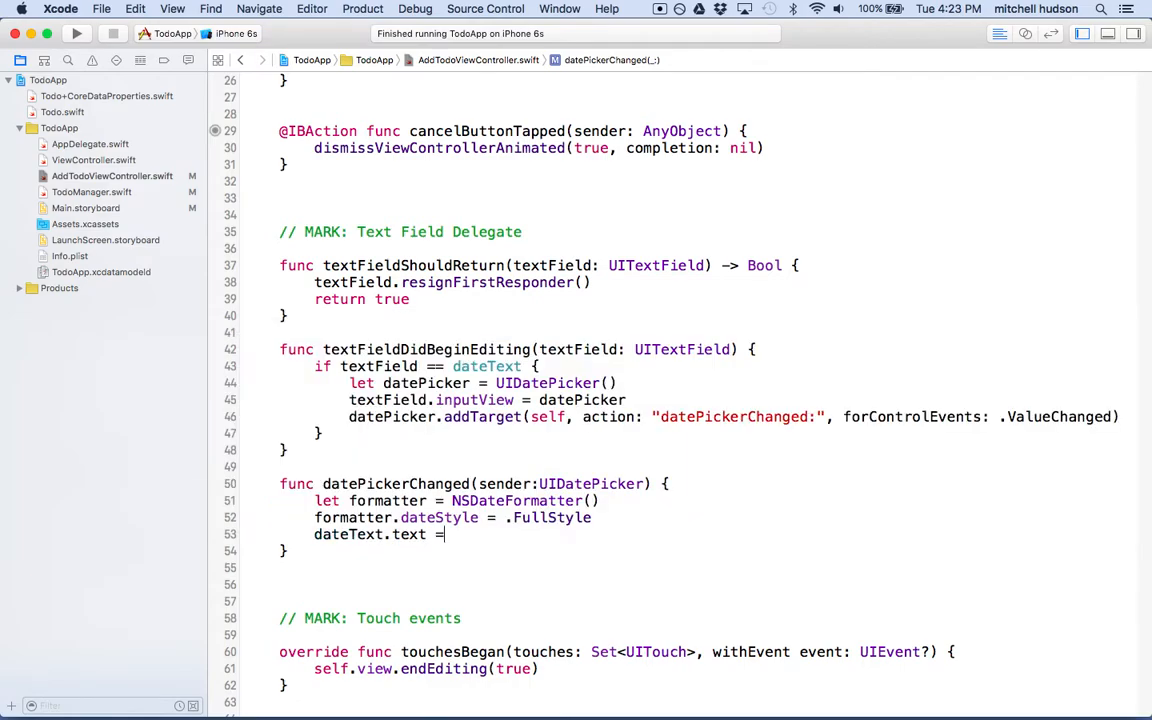
type("forma")
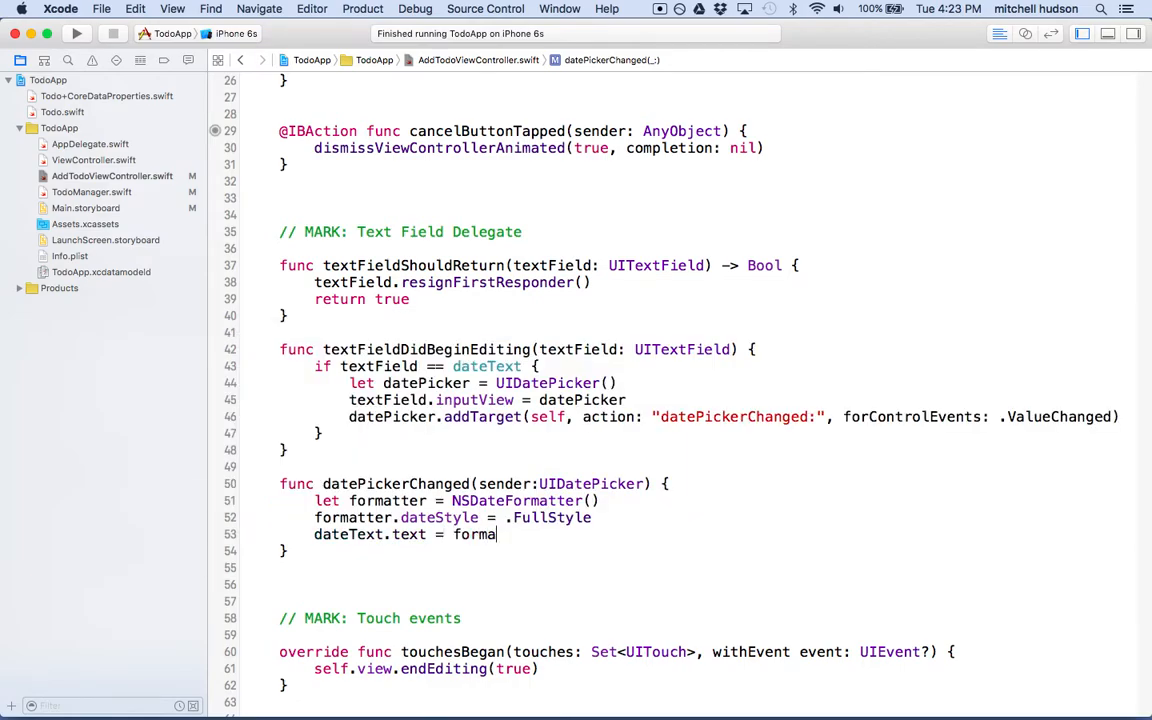
type("tter.dat")
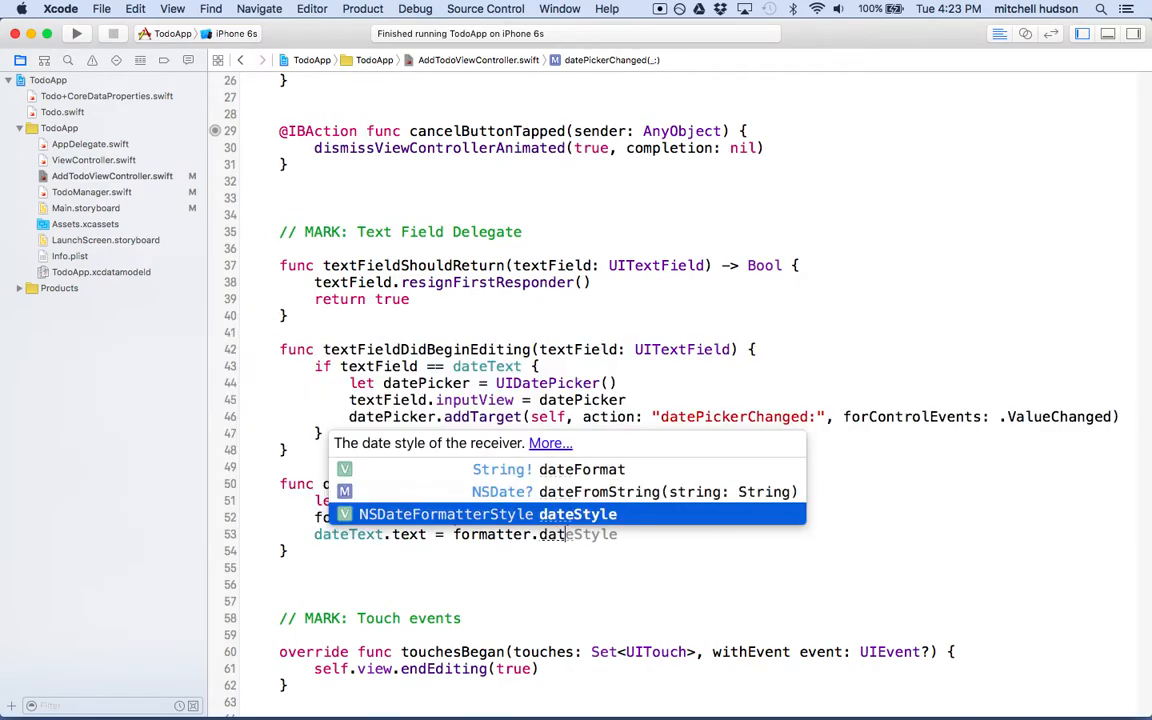
key("Return")
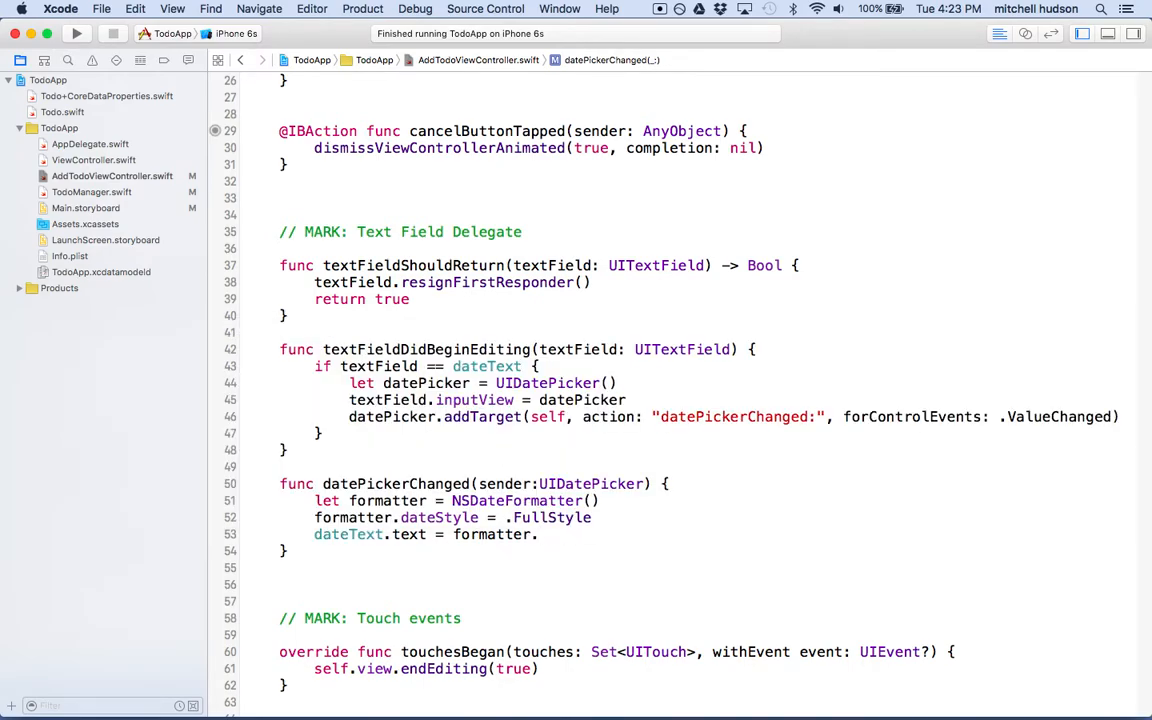
type(".stringFromDate(sen")
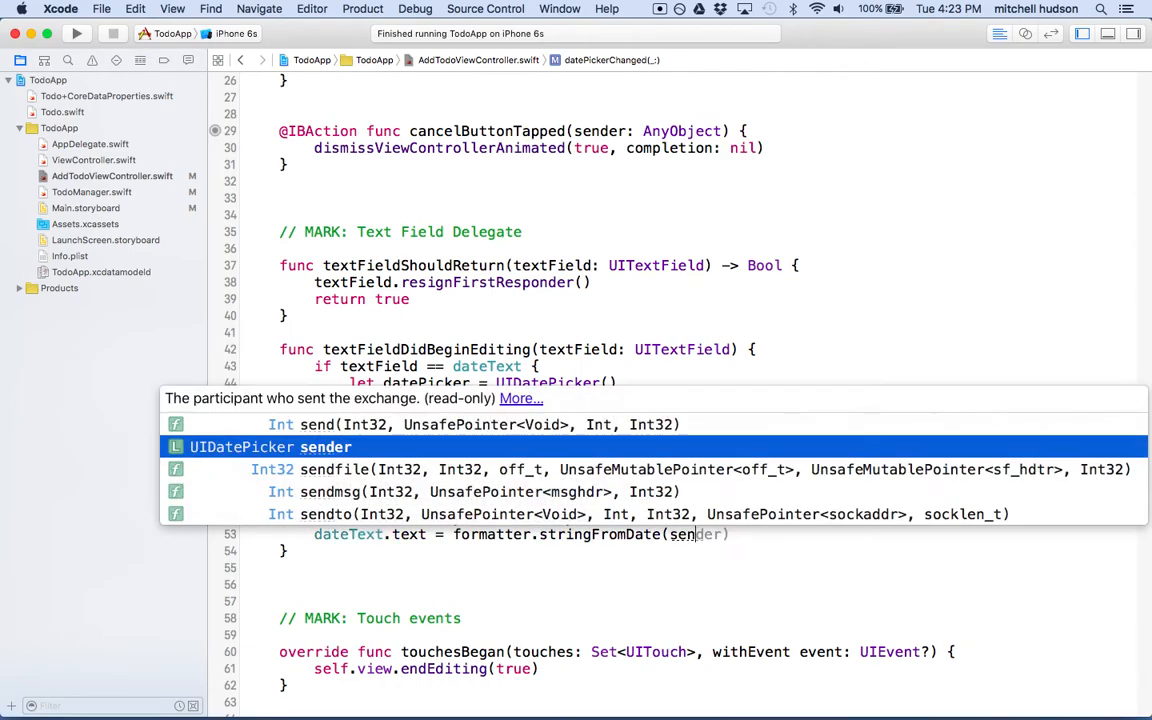
type("addTarget(self, action: \"datePickerChanged:\", forControlEvents: .ValueChanged")
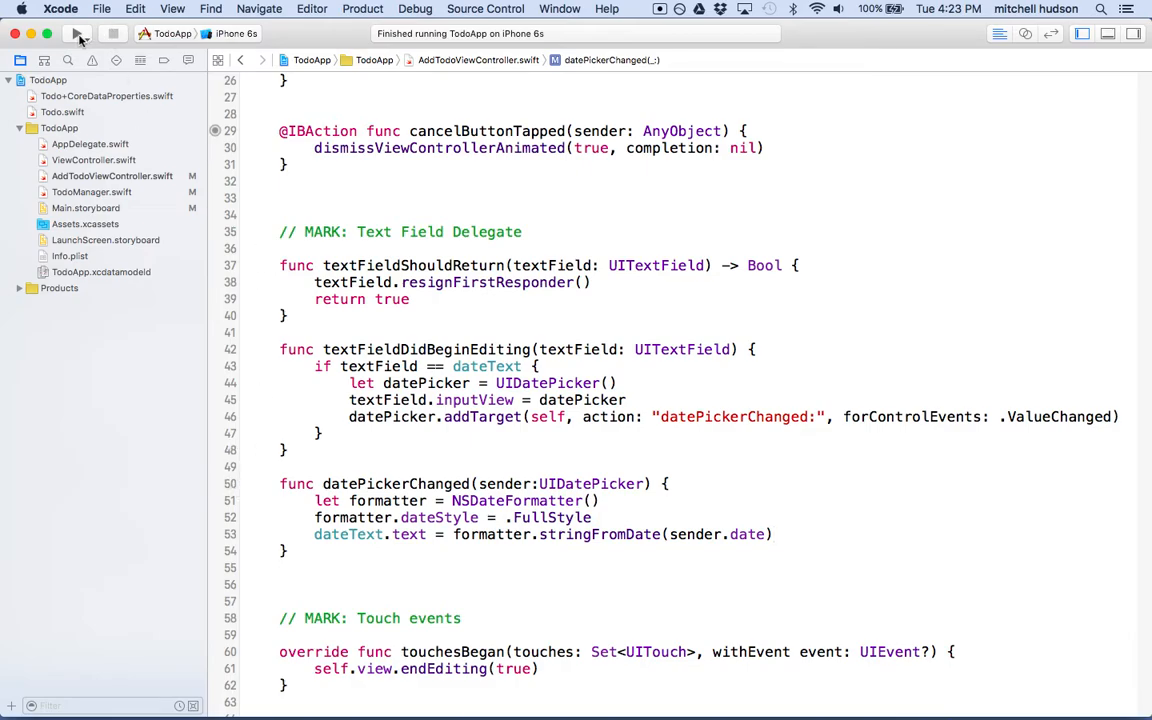
Run the app, enter a todo name and bring up the date picker, then stop the run
left_click(78, 32)
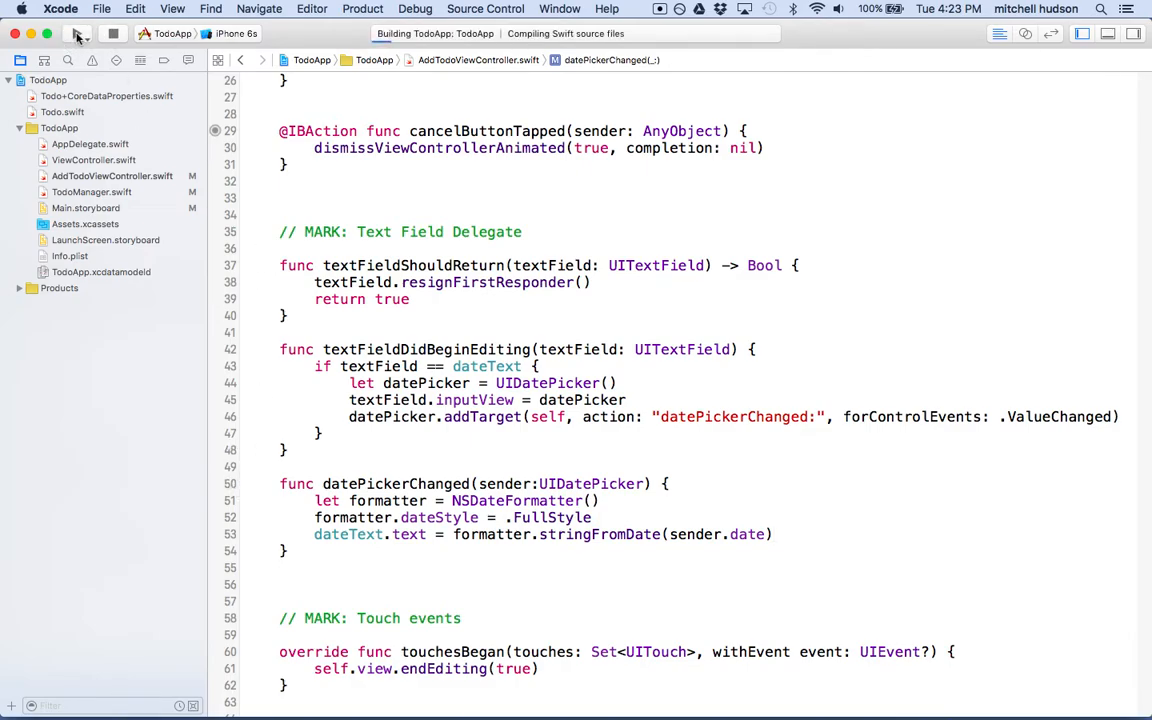
left_click(80, 32)
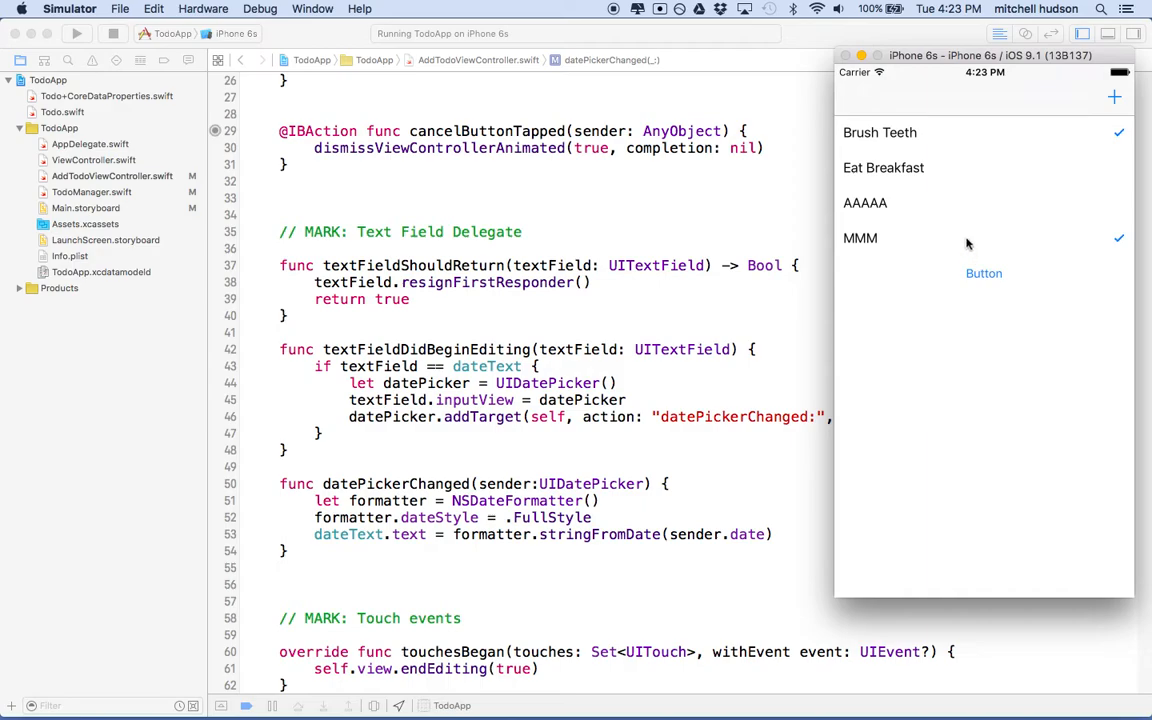
left_click(1114, 96)
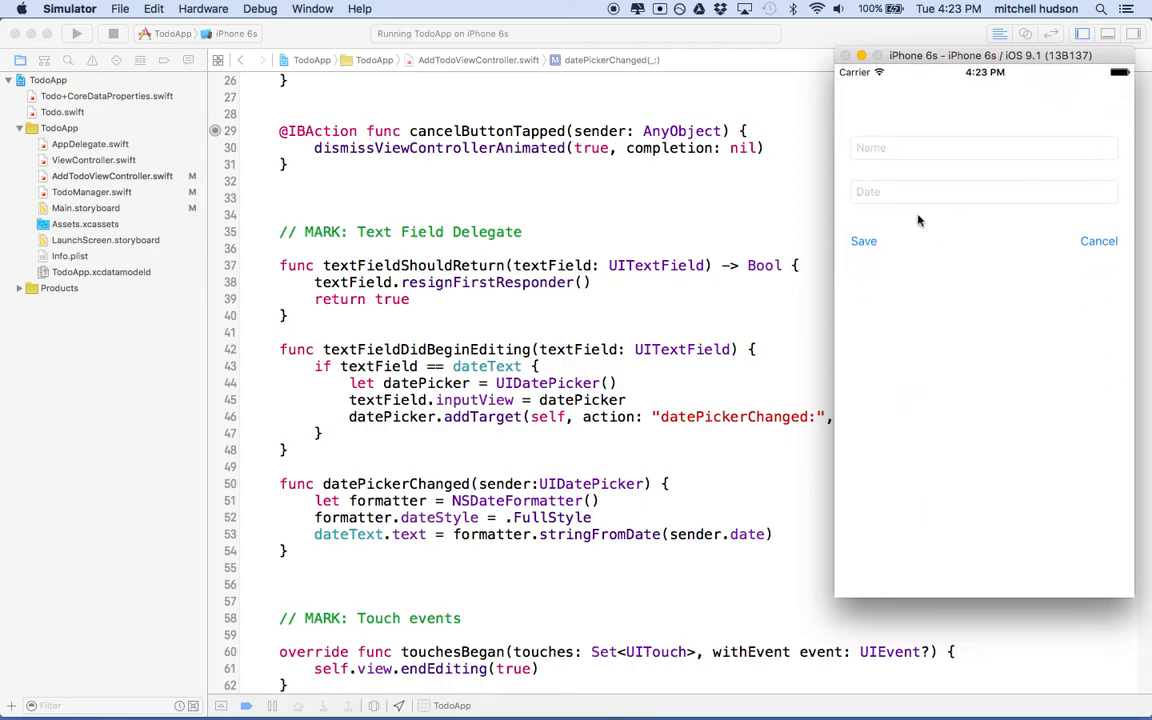
left_click(984, 148)
type("Bake Cak")
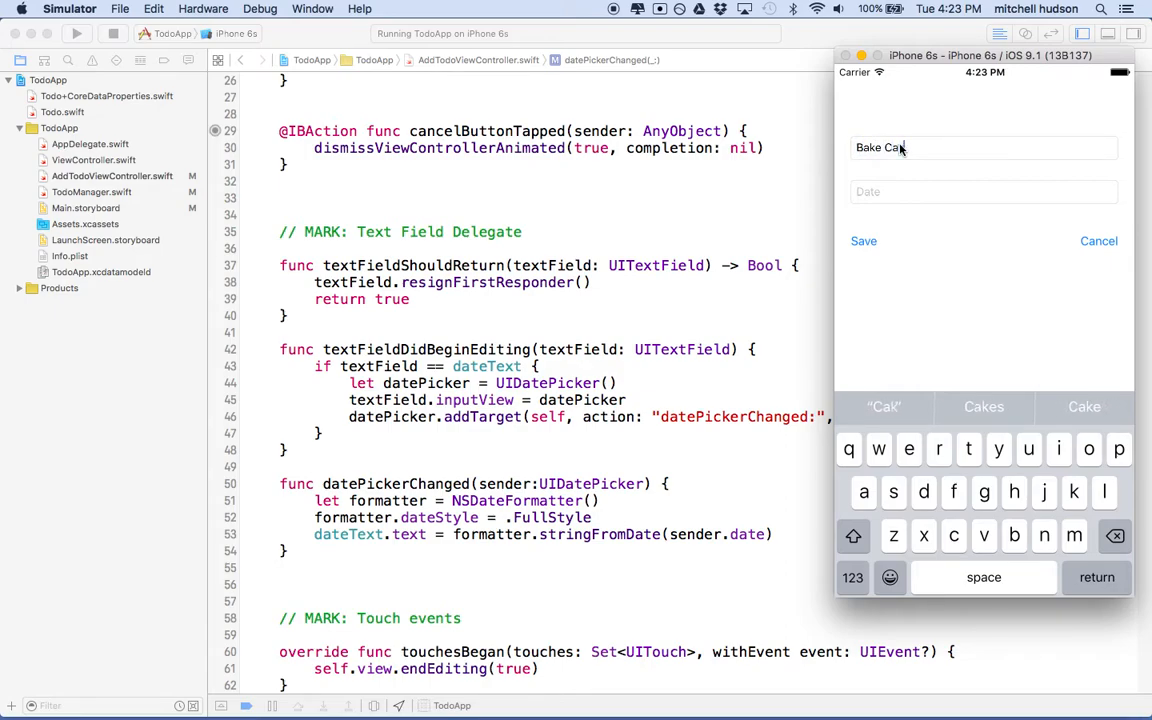
left_click(984, 192)
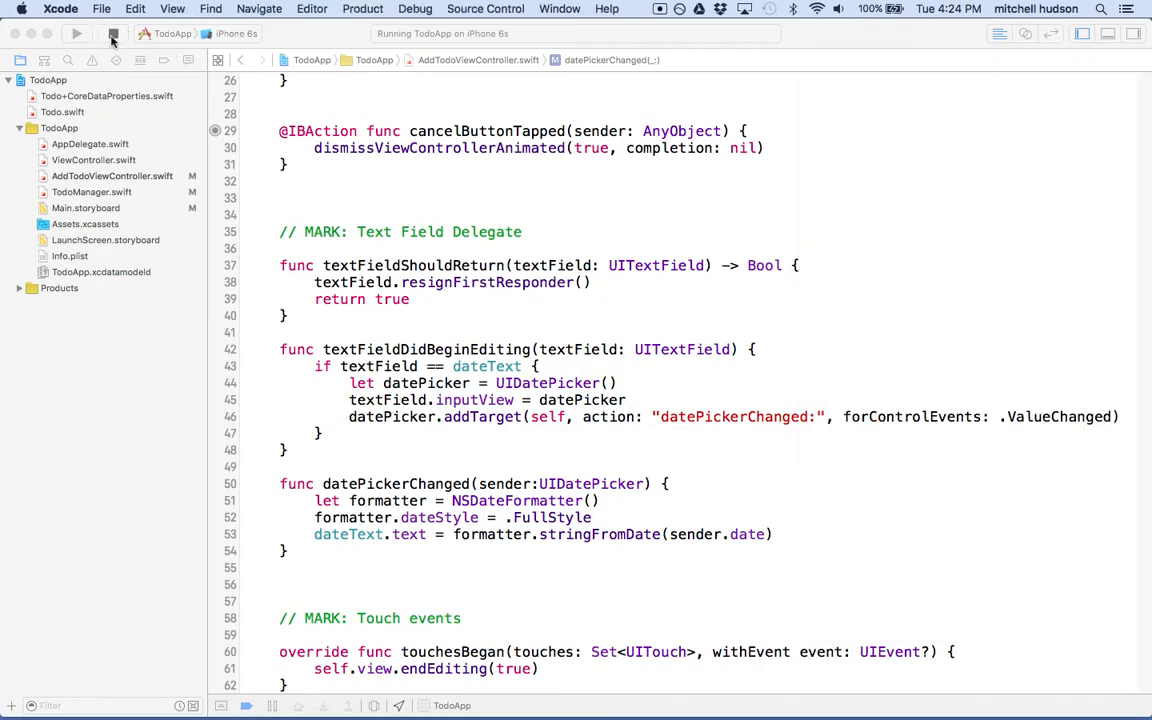
left_click(112, 32)
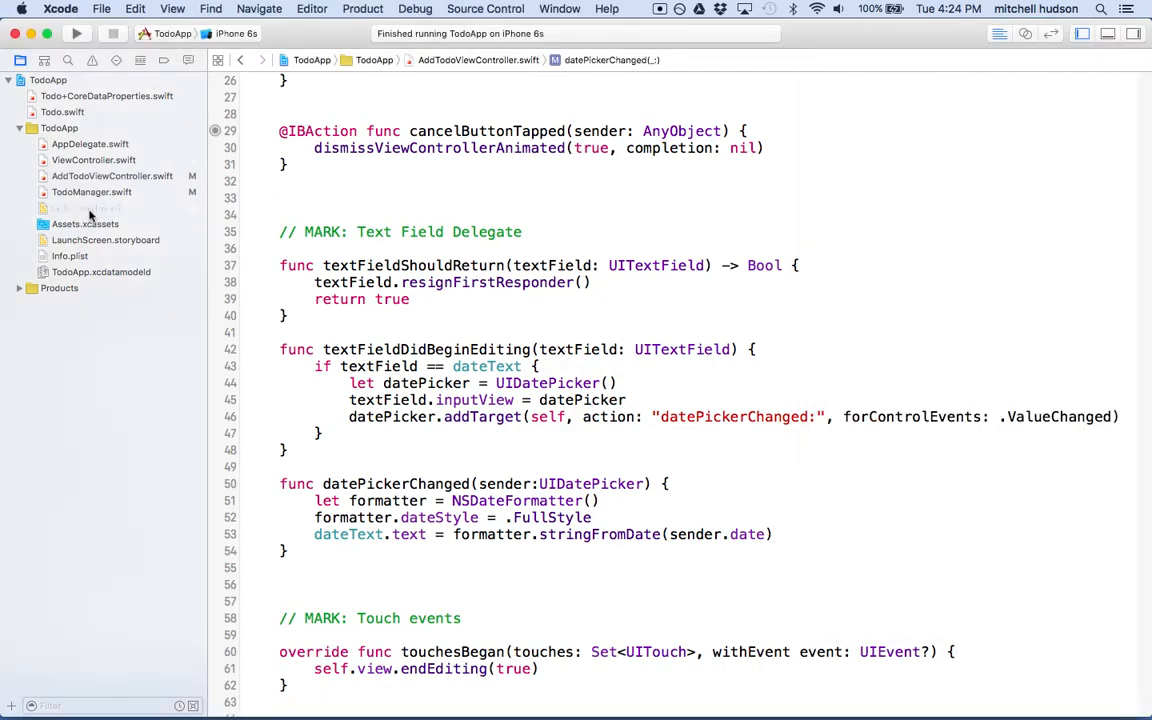
In Main.storyboard set the Date text field's Border Style to none
left_click(84, 208)
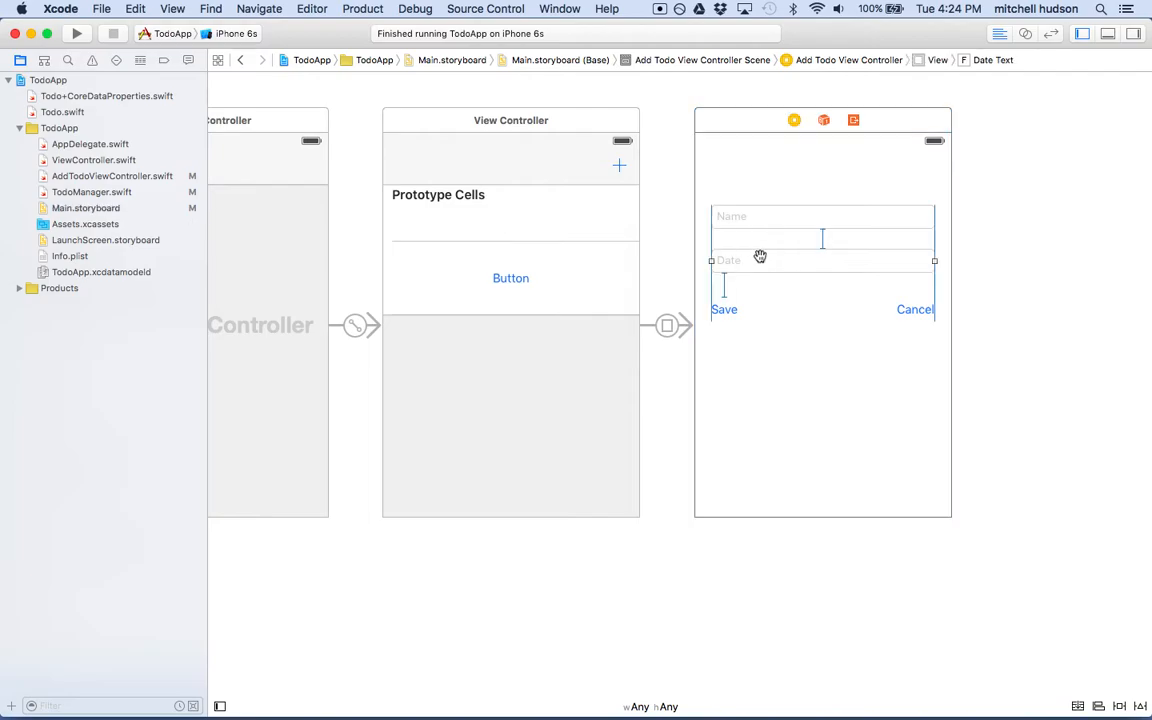
mouse_move(1148, 72)
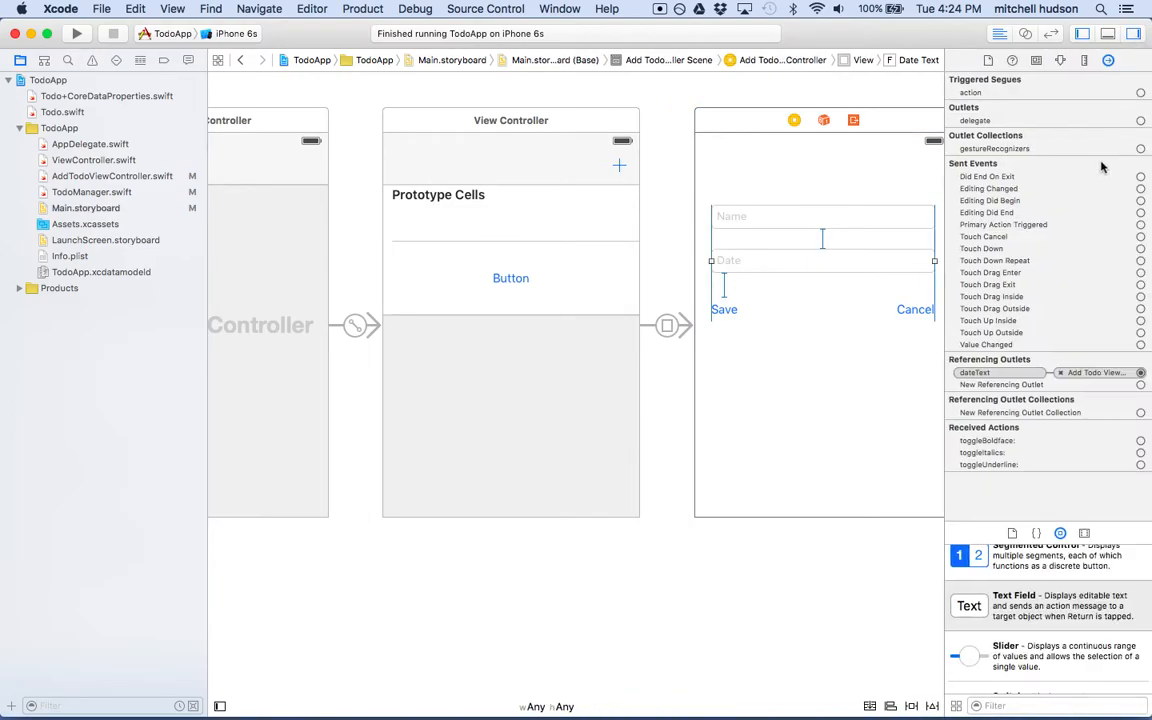
left_click(1060, 60)
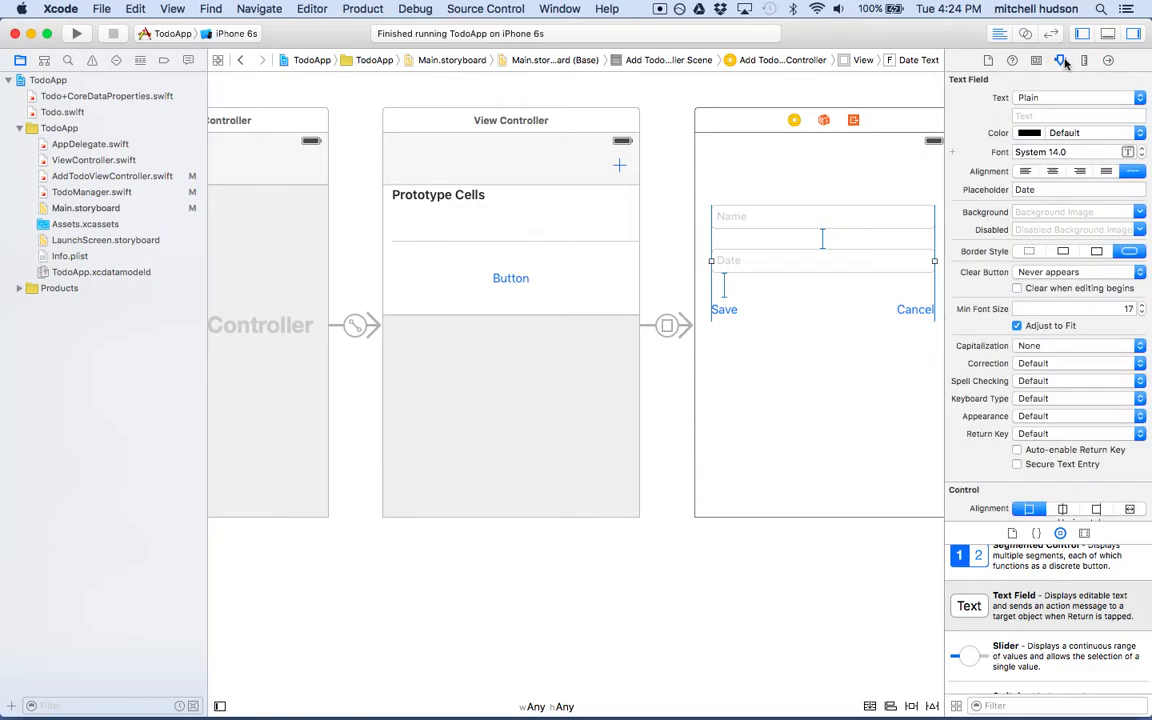
left_click(820, 260)
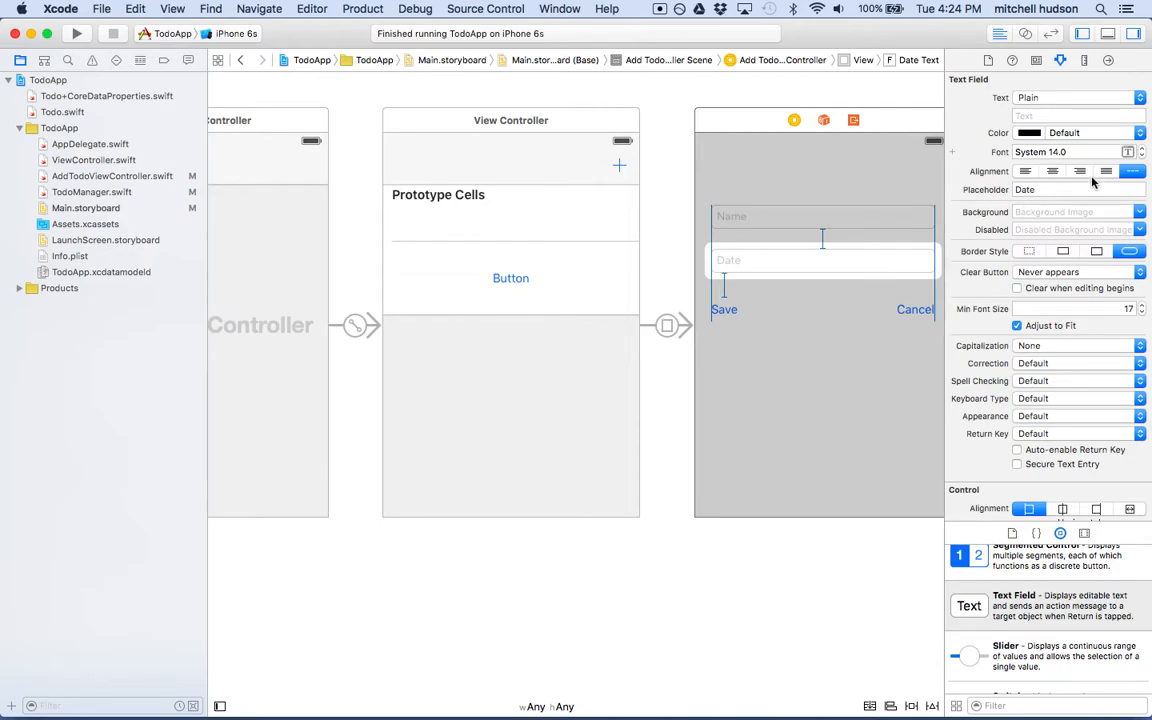
left_click(1096, 252)
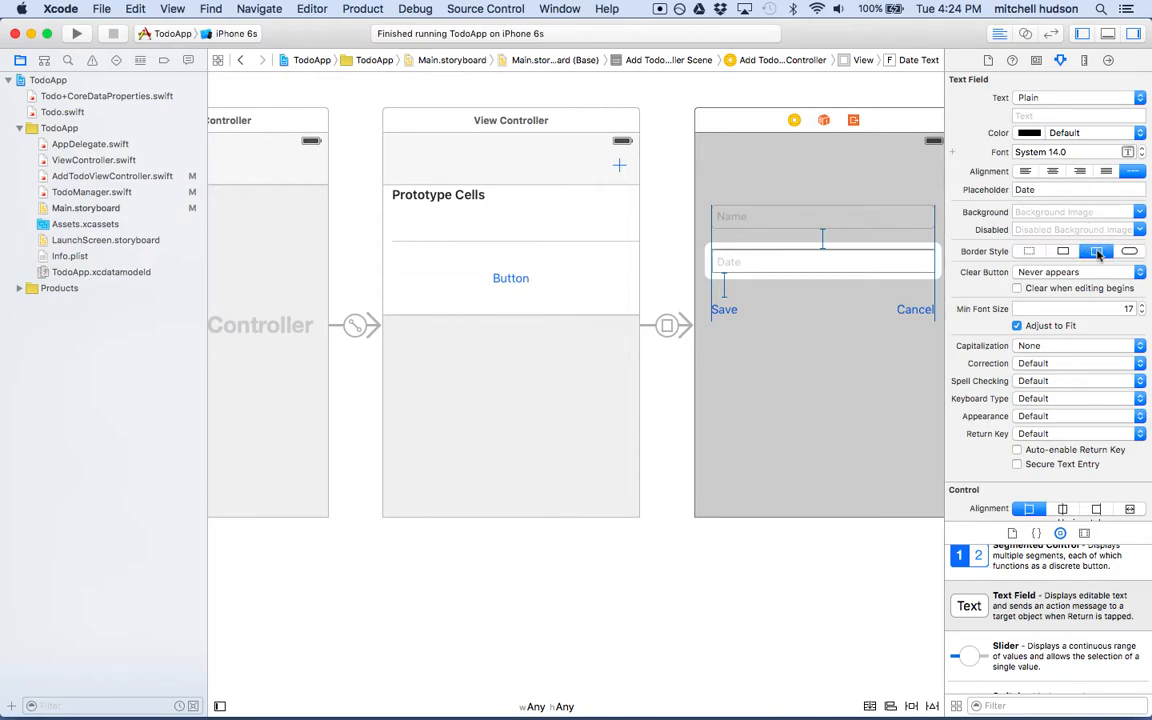
left_click(1028, 252)
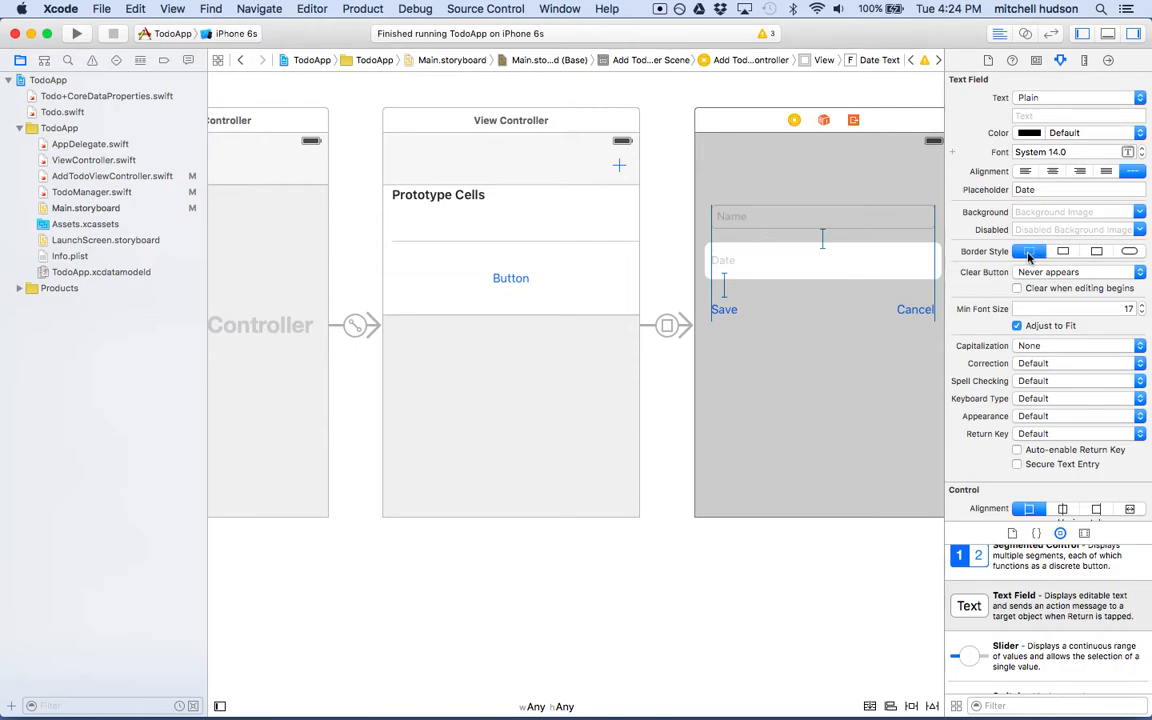
mouse_move(808, 256)
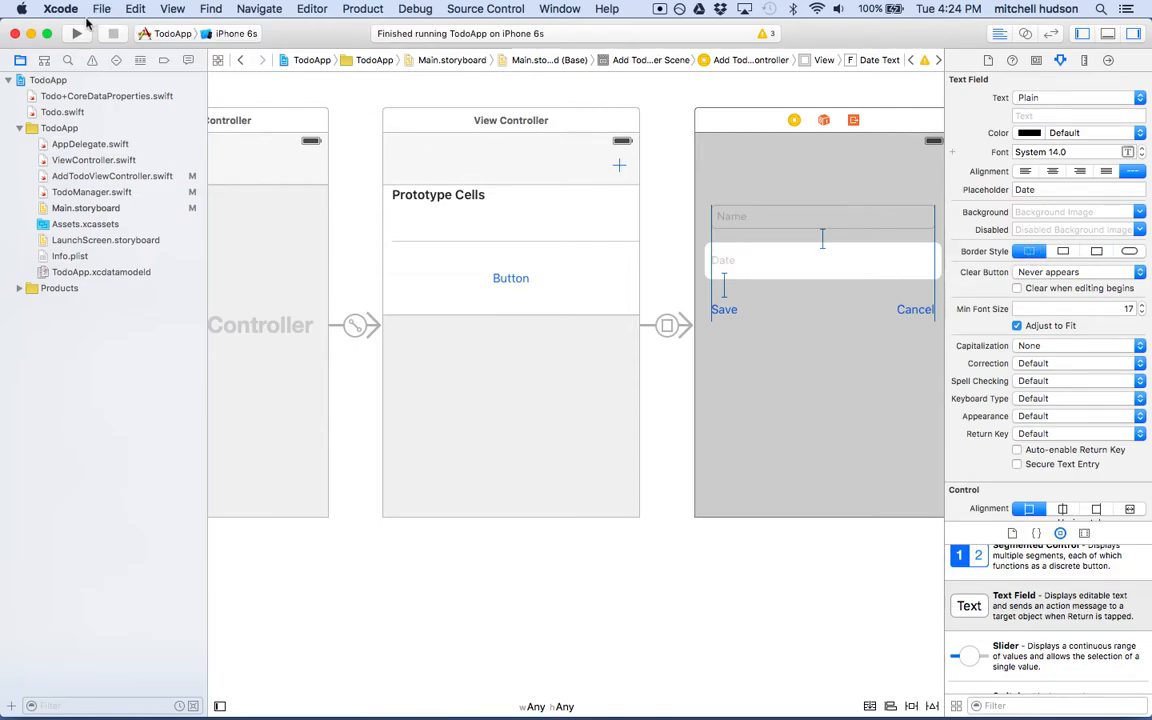
Rerun the app and show the add-todo form with its borderless Date field
left_click(76, 32)
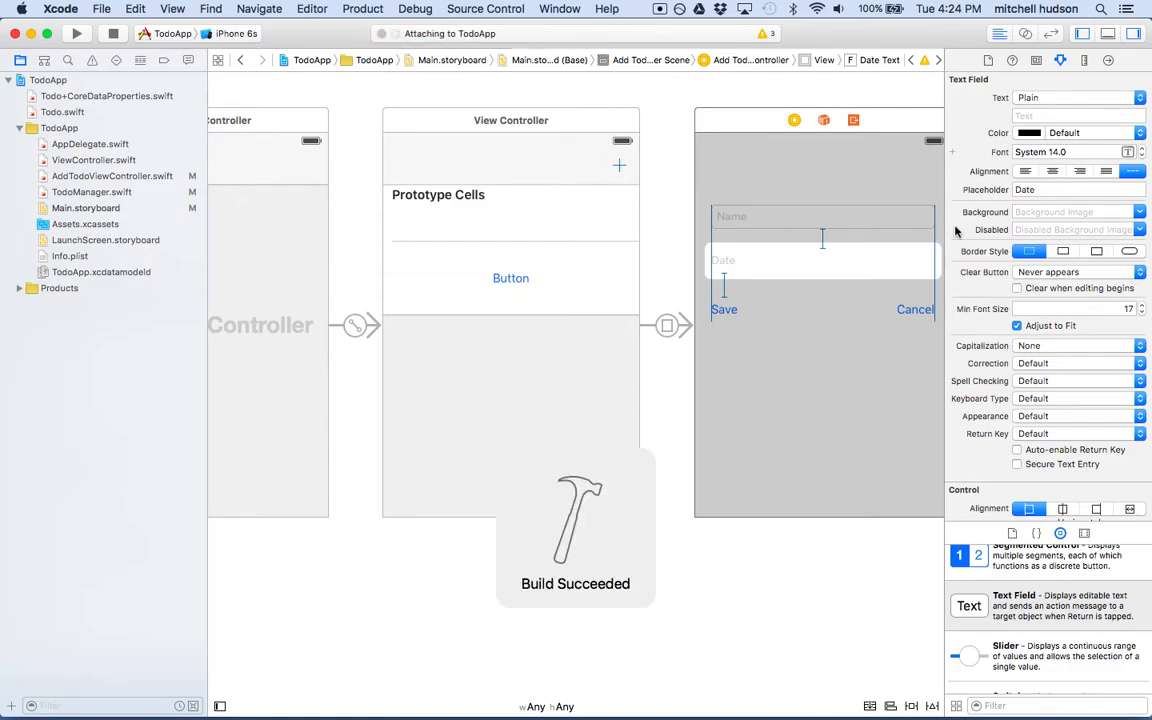
left_click(76, 32)
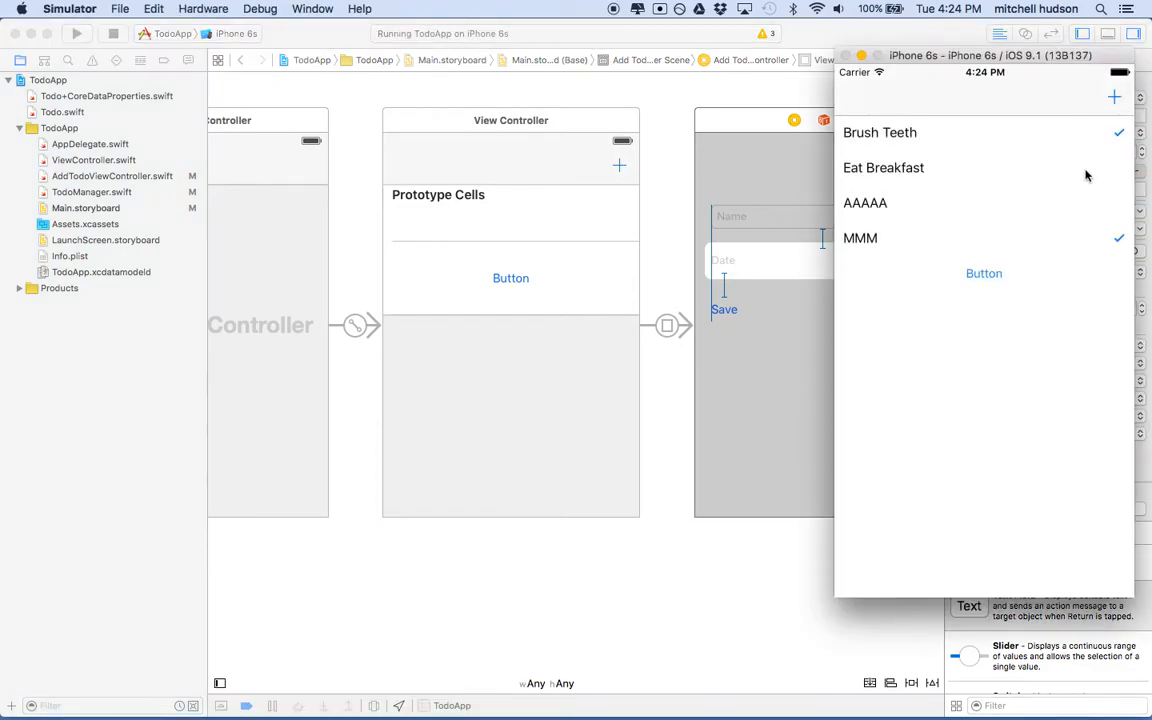
left_click(1114, 96)
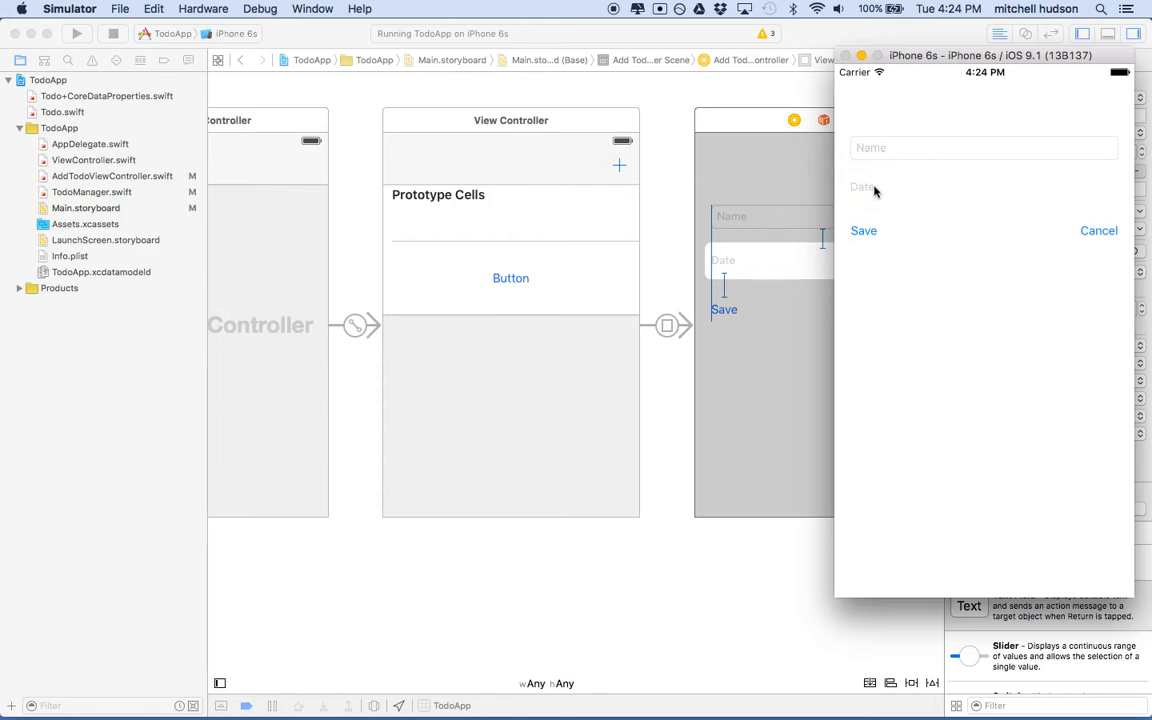